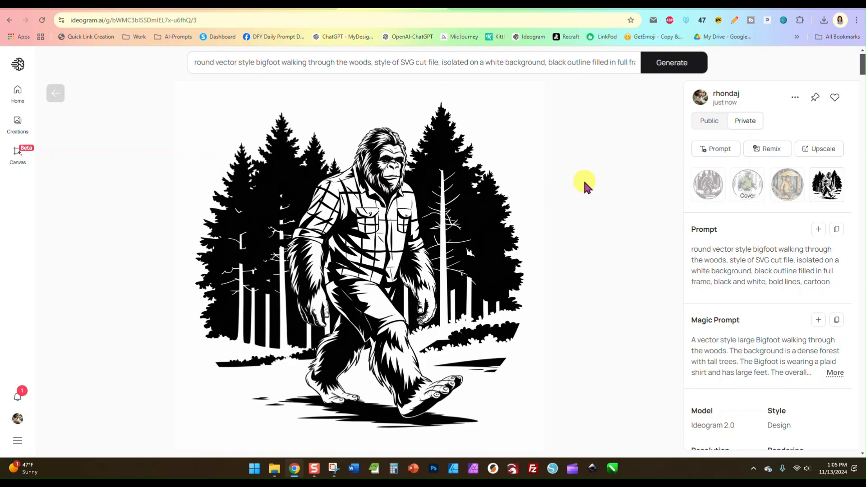
{"action": "mouse_move", "coordinate": [387, 224]}
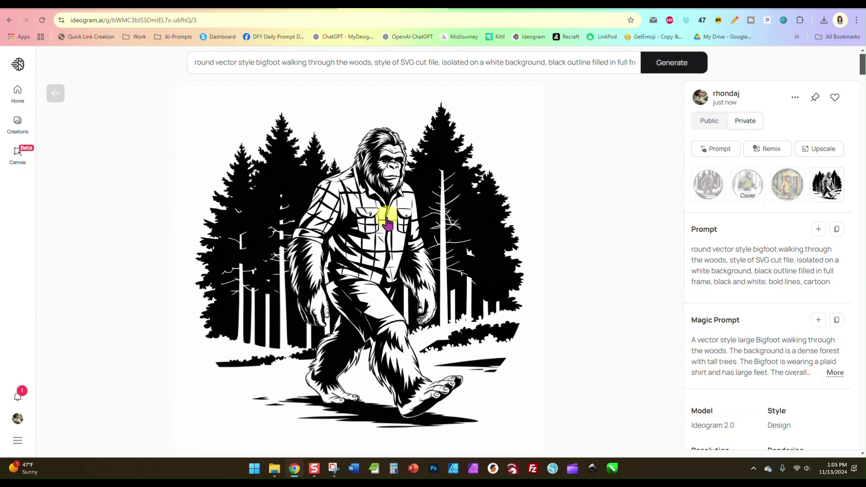
{"action": "mouse_move", "coordinate": [431, 274]}
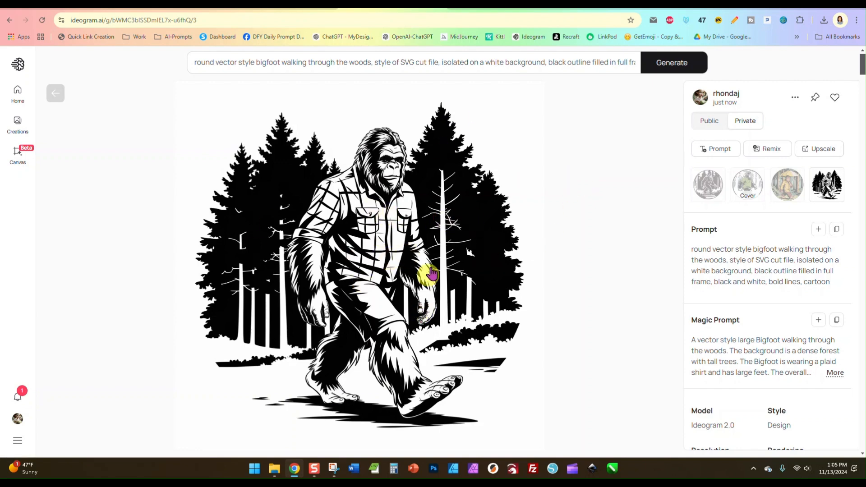
{"action": "mouse_move", "coordinate": [478, 10]}
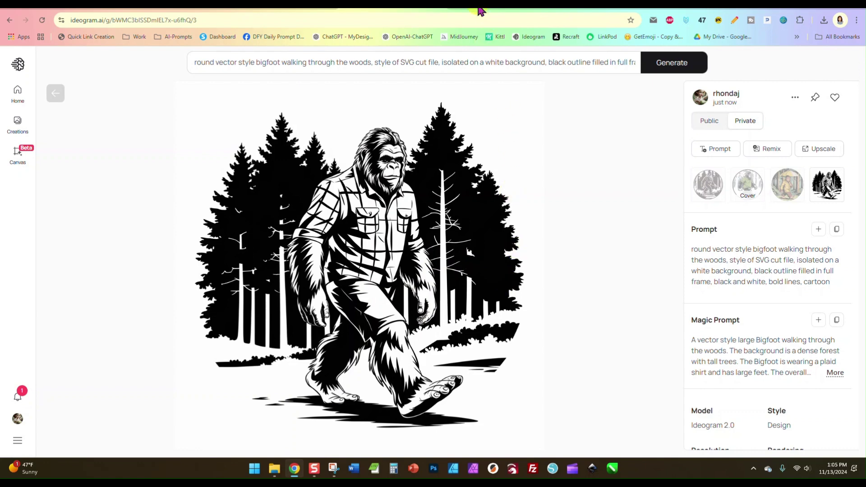
Sign in to Airtable with the Google account and reach the Home page of bases.
{"action": "left_click", "coordinate": [463, 36]}
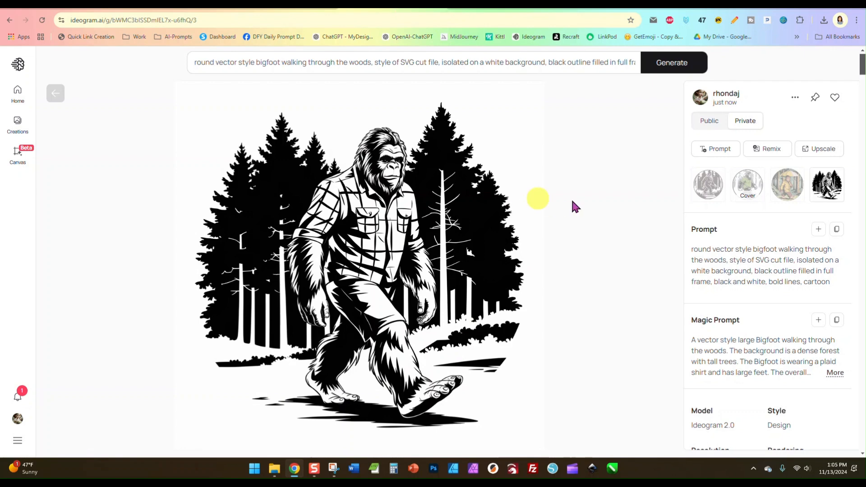
{"action": "mouse_move", "coordinate": [639, 171]}
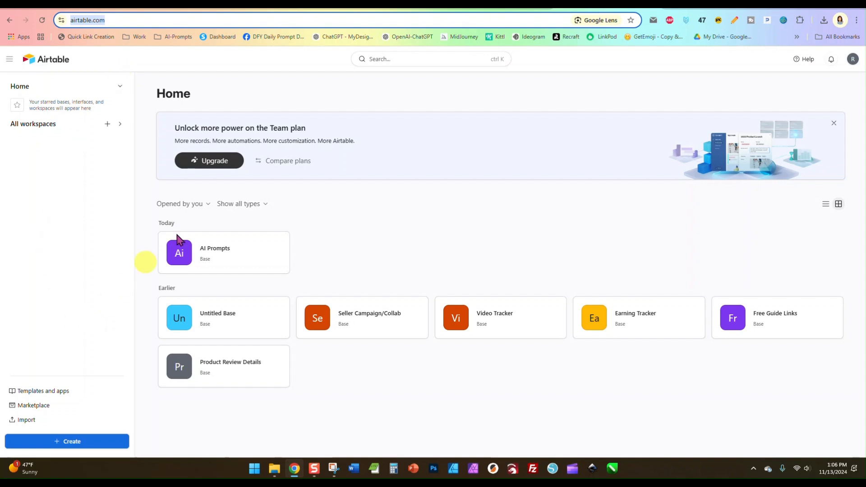
{"action": "left_click", "coordinate": [852, 59]}
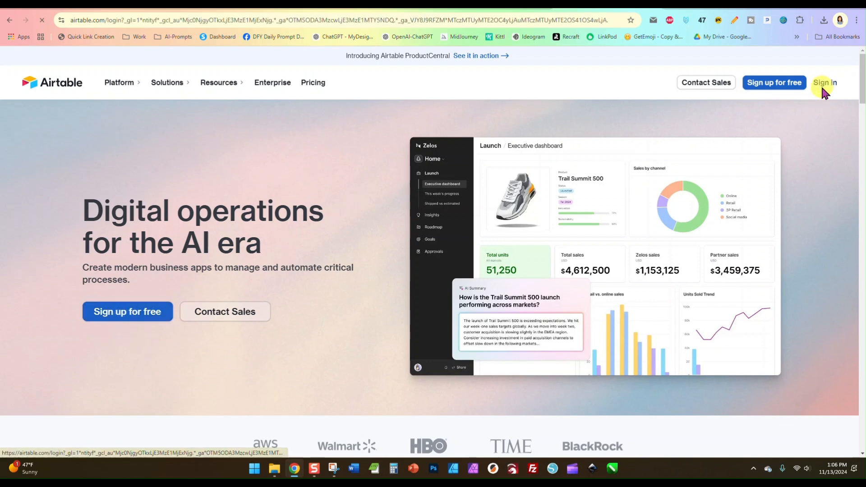
{"action": "mouse_move", "coordinate": [366, 107]}
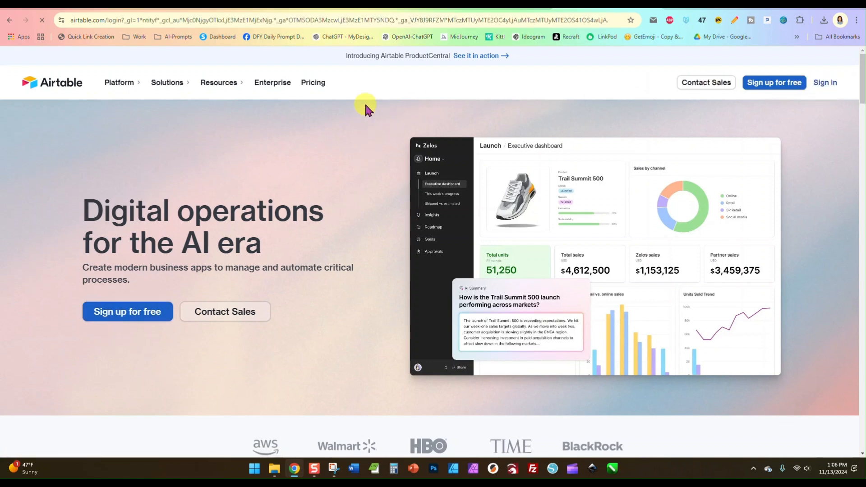
{"action": "left_click", "coordinate": [825, 83]}
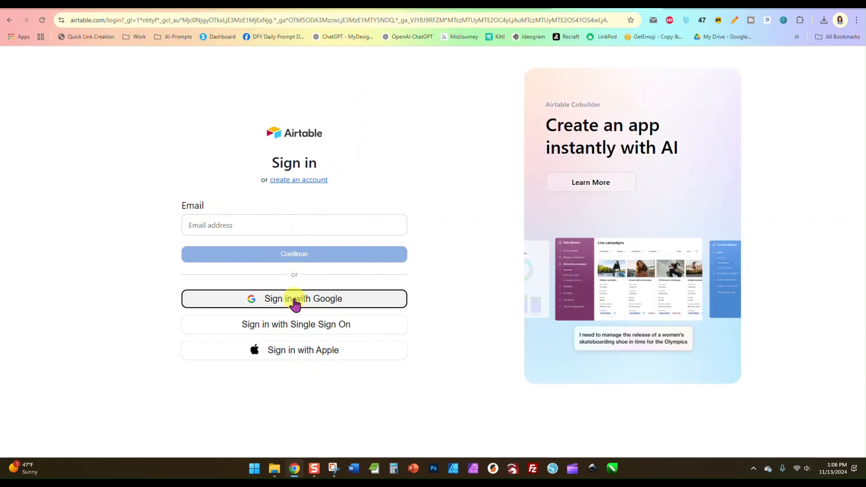
{"action": "left_click", "coordinate": [295, 298]}
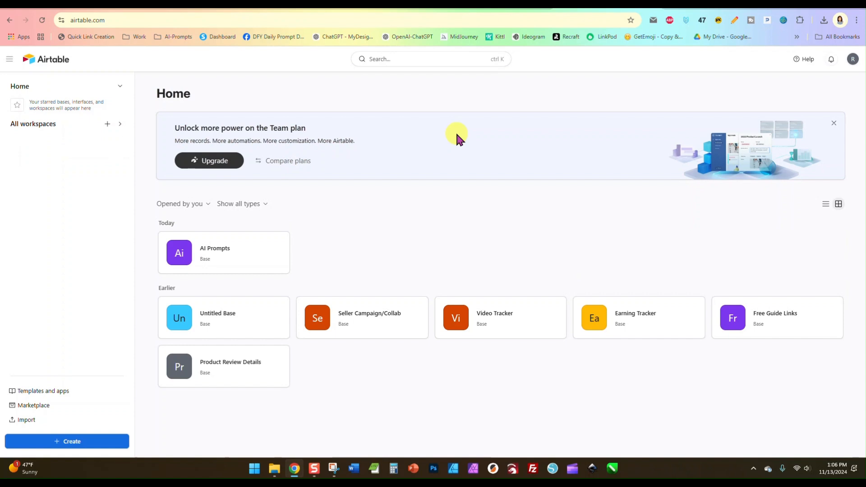
{"action": "mouse_move", "coordinate": [320, 182]}
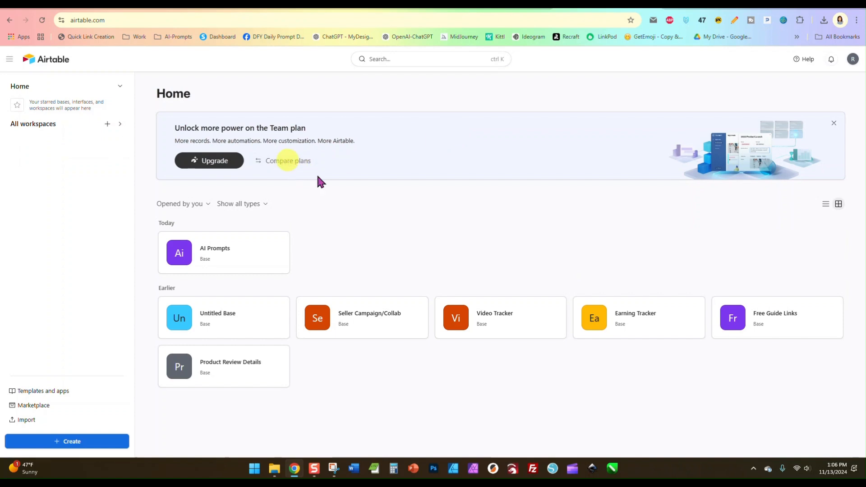
{"action": "mouse_move", "coordinate": [362, 193]}
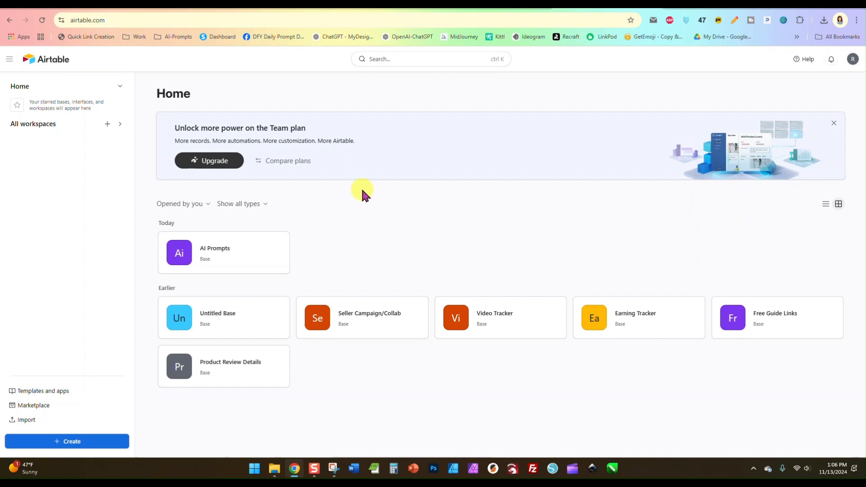
{"action": "mouse_move", "coordinate": [123, 66]}
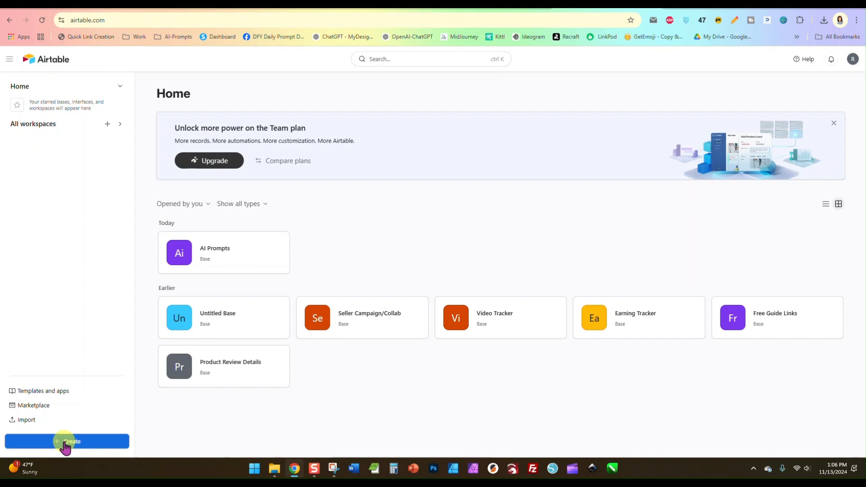
Start a new base and assign it to the Personal workspace.
{"action": "left_click", "coordinate": [67, 441]}
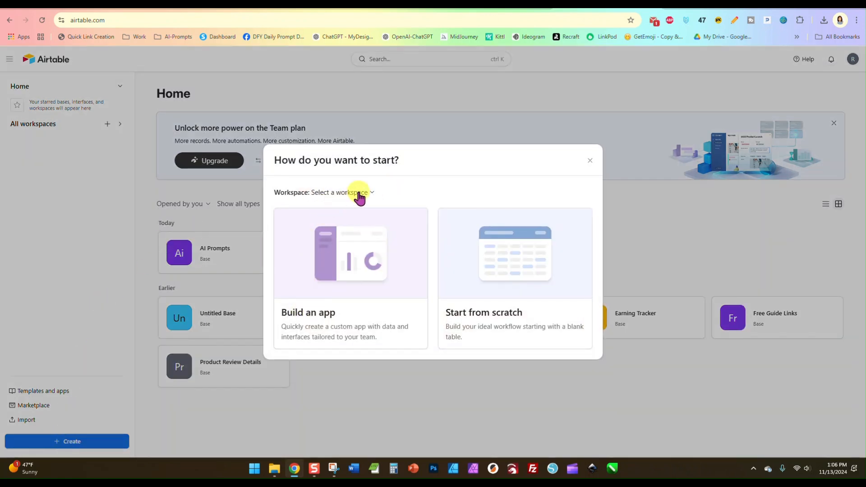
{"action": "mouse_move", "coordinate": [359, 232]}
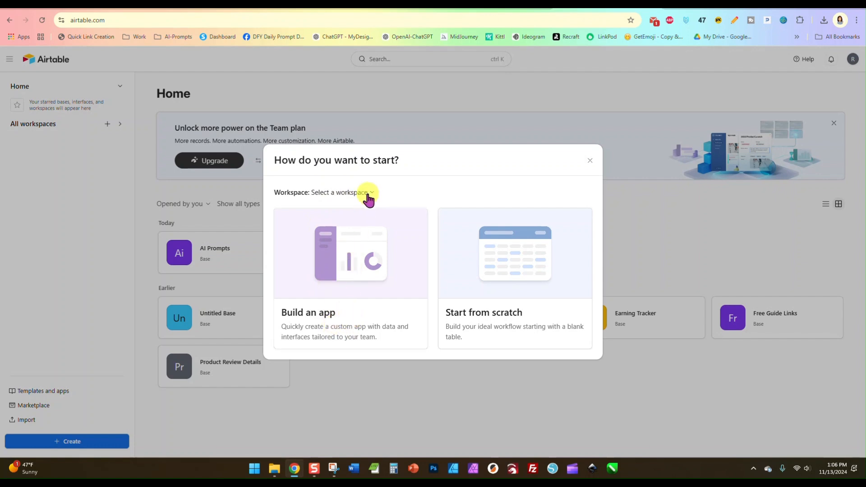
{"action": "left_click", "coordinate": [343, 192]}
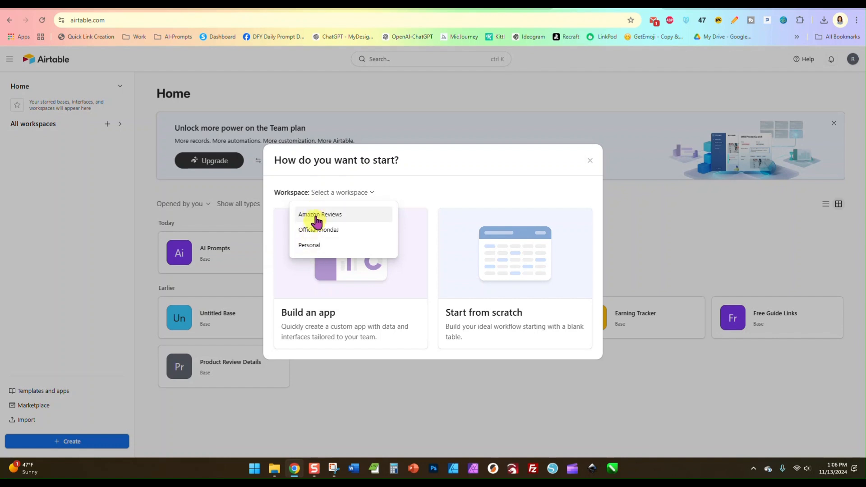
{"action": "mouse_move", "coordinate": [327, 246]}
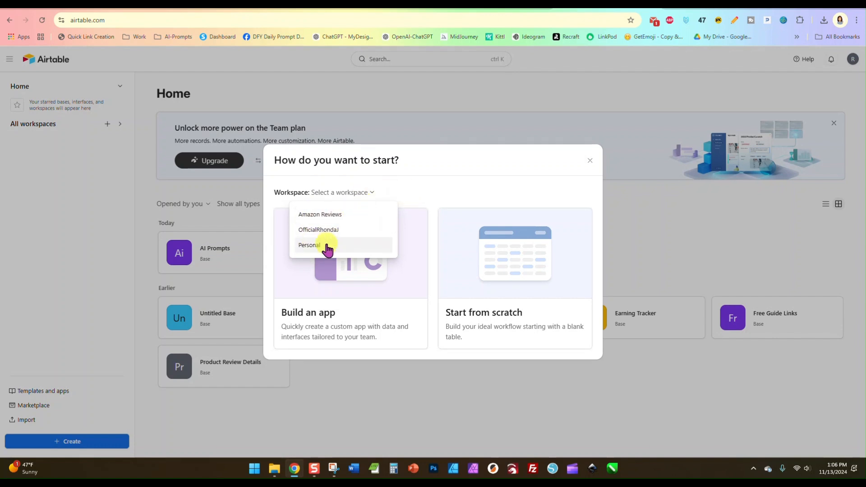
{"action": "left_click", "coordinate": [310, 245]}
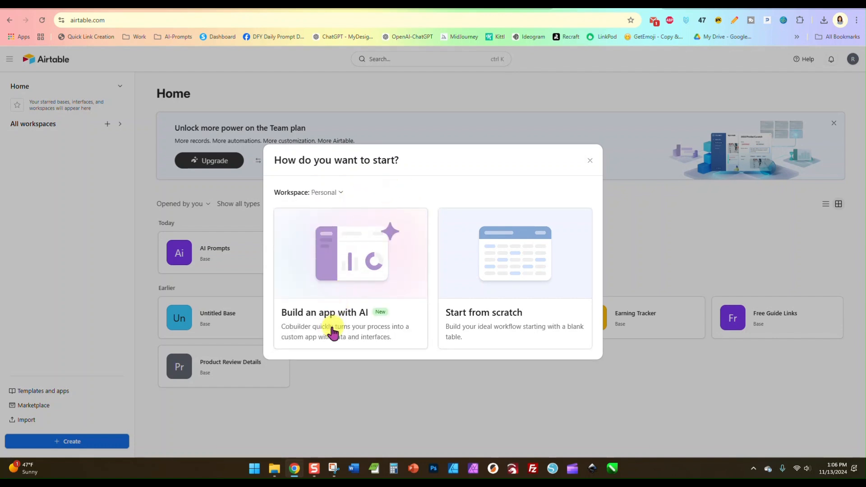
{"action": "mouse_move", "coordinate": [318, 334]}
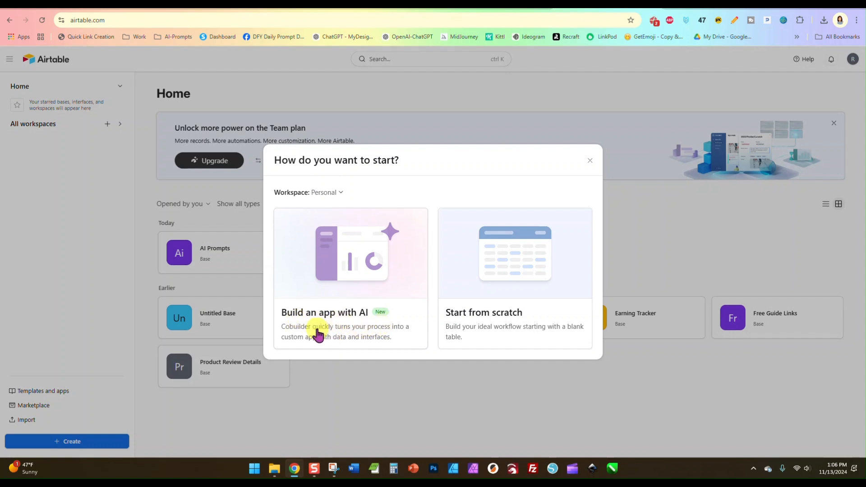
{"action": "mouse_move", "coordinate": [404, 275]}
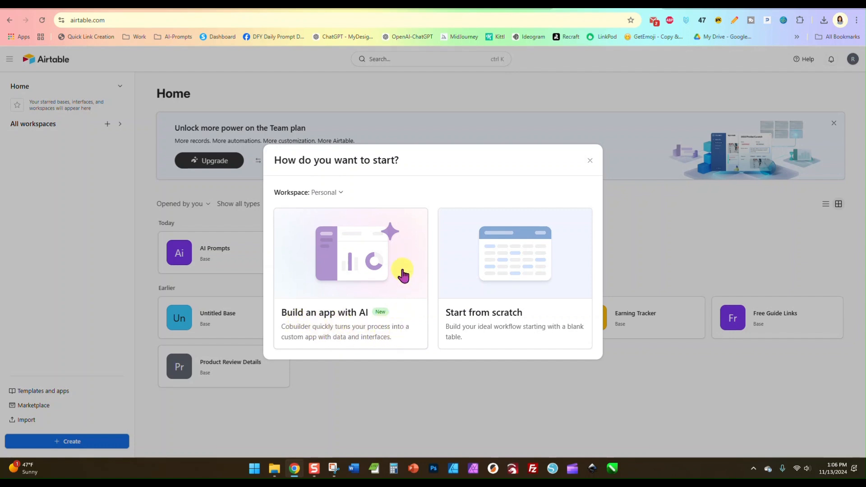
{"action": "mouse_move", "coordinate": [504, 324]}
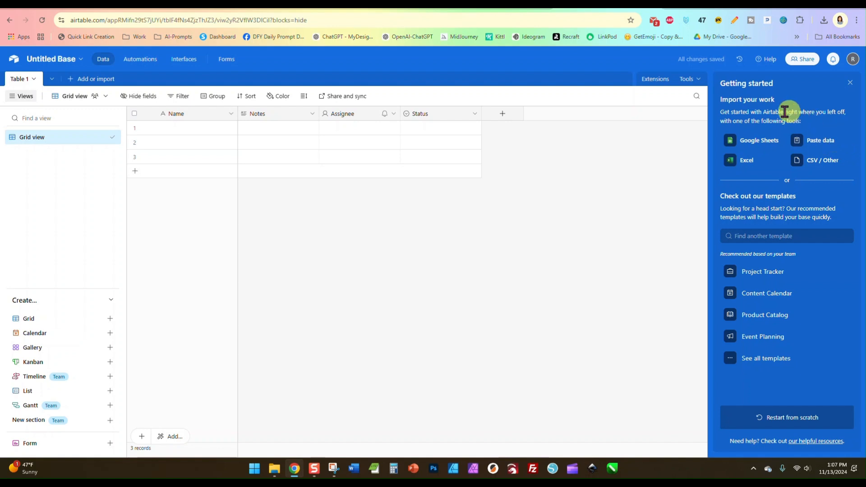
{"action": "mouse_move", "coordinate": [796, 107]}
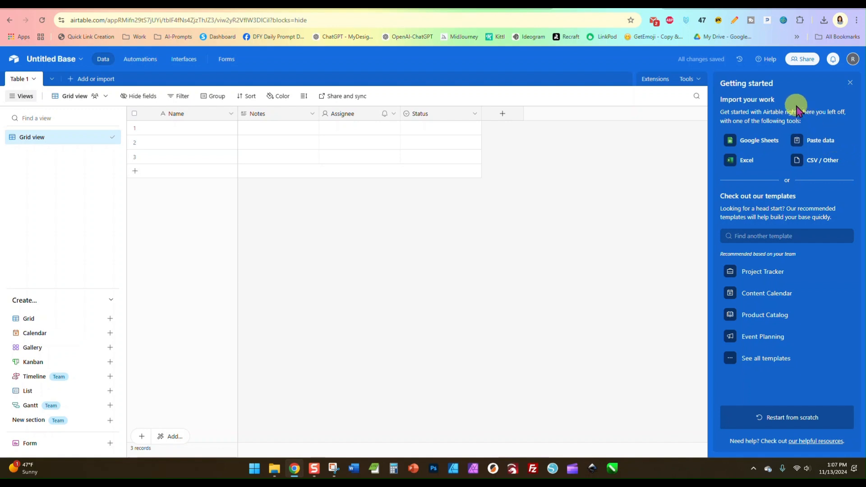
{"action": "mouse_move", "coordinate": [843, 94]}
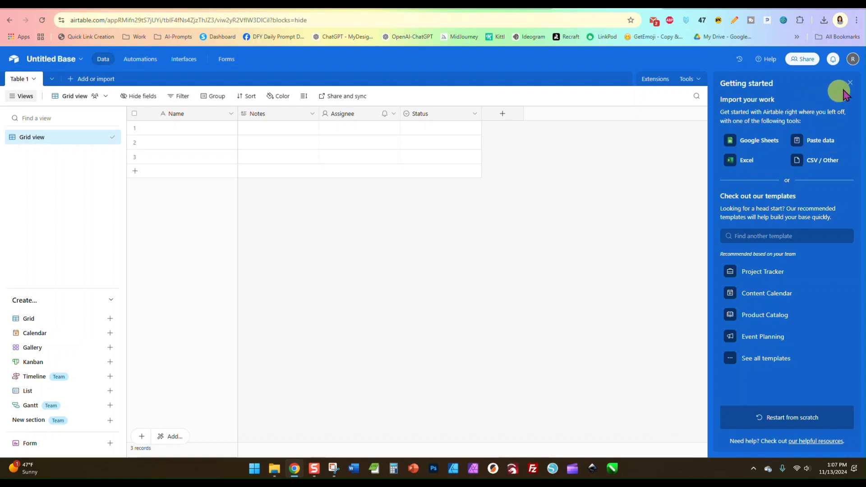
{"action": "left_click", "coordinate": [850, 83]}
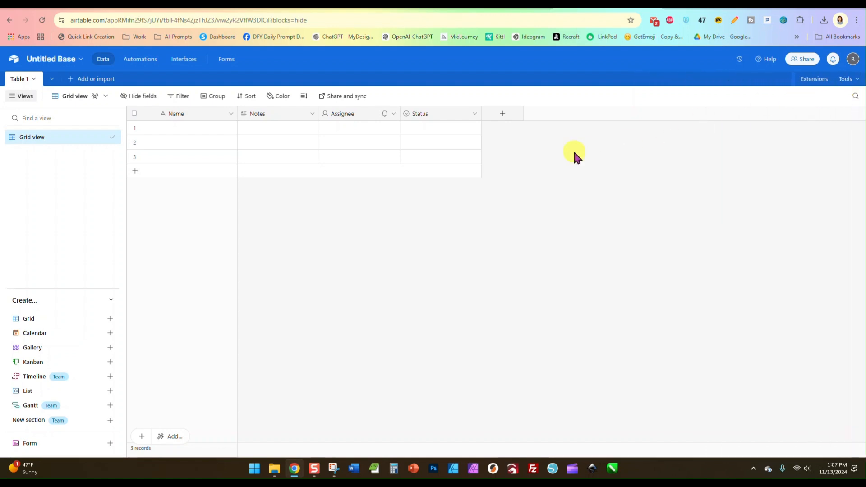
{"action": "mouse_move", "coordinate": [419, 170]}
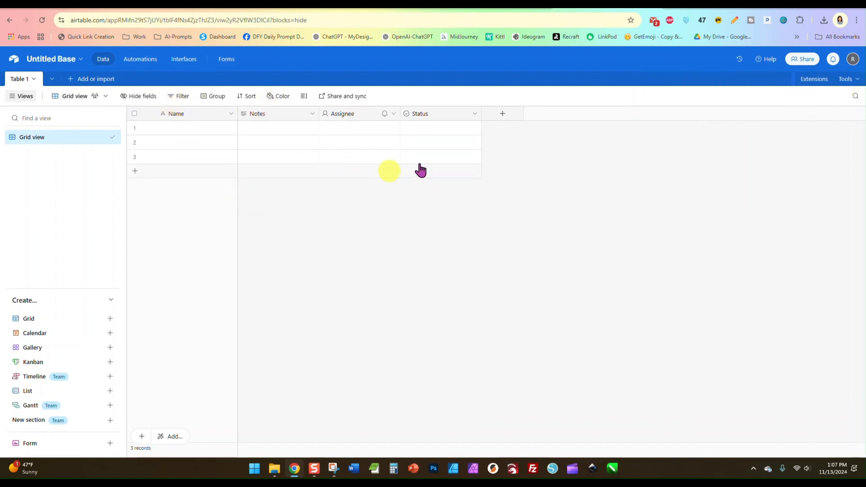
{"action": "mouse_move", "coordinate": [353, 200]}
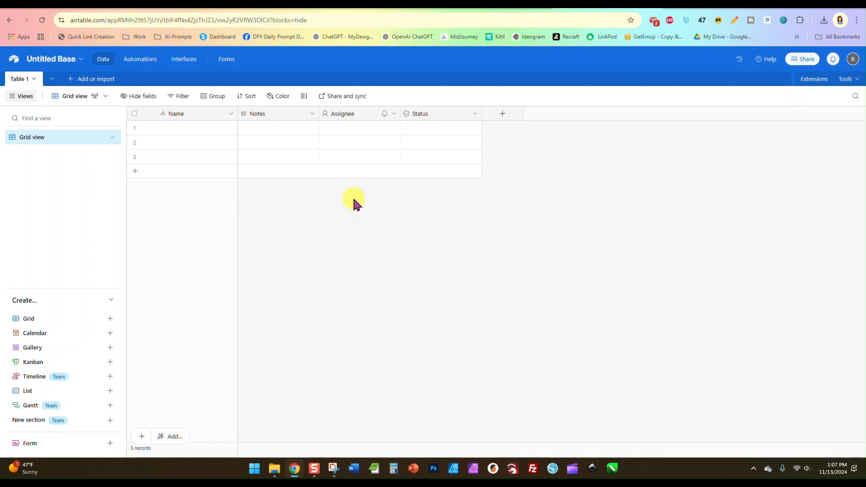
{"action": "mouse_move", "coordinate": [205, 120]}
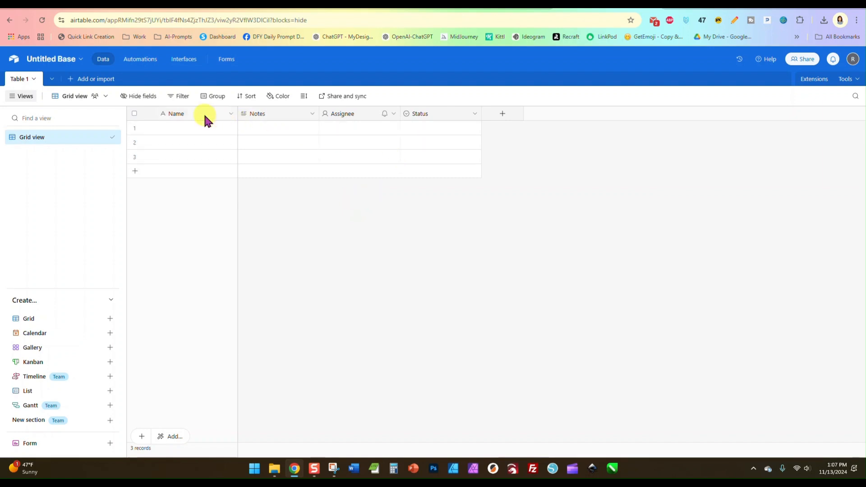
{"action": "mouse_move", "coordinate": [338, 120]}
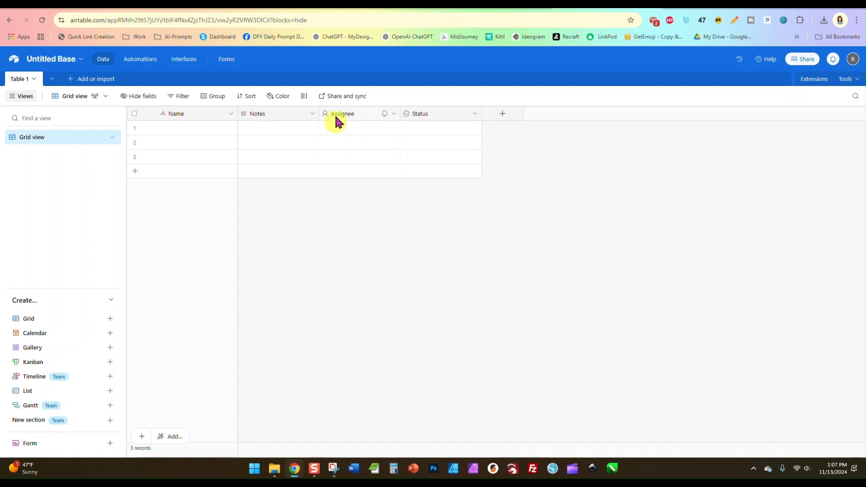
{"action": "mouse_move", "coordinate": [381, 120]}
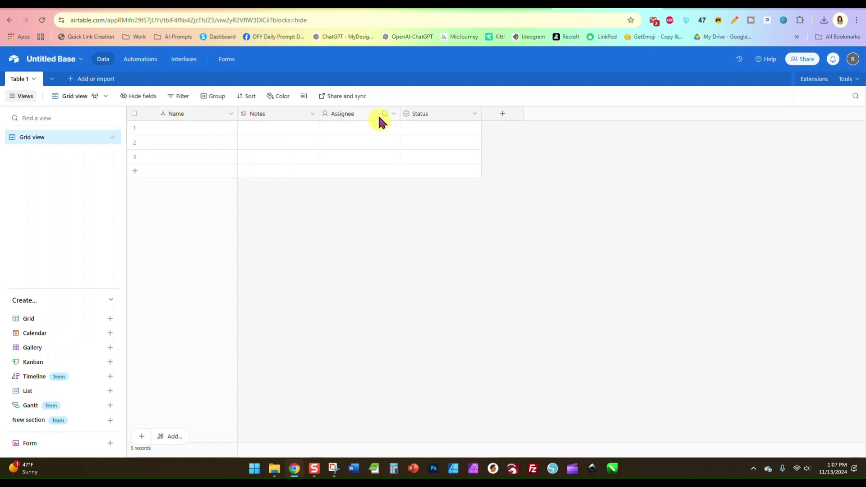
{"action": "mouse_move", "coordinate": [343, 208]}
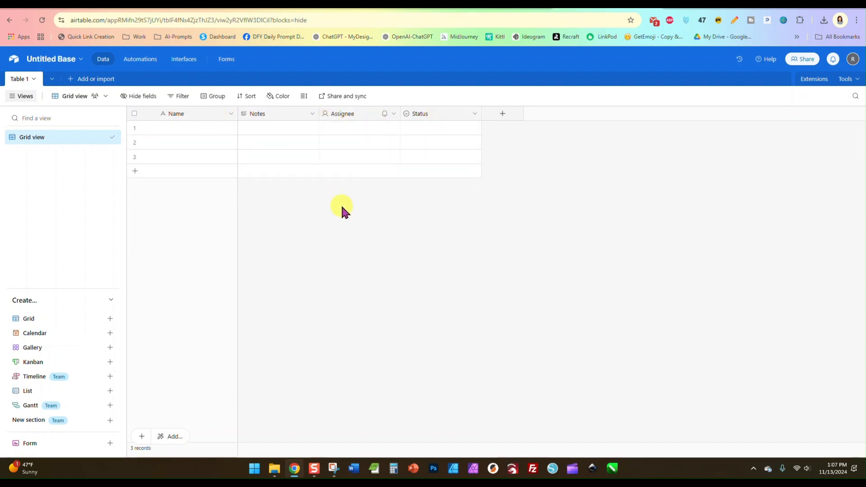
{"action": "mouse_move", "coordinate": [205, 159]}
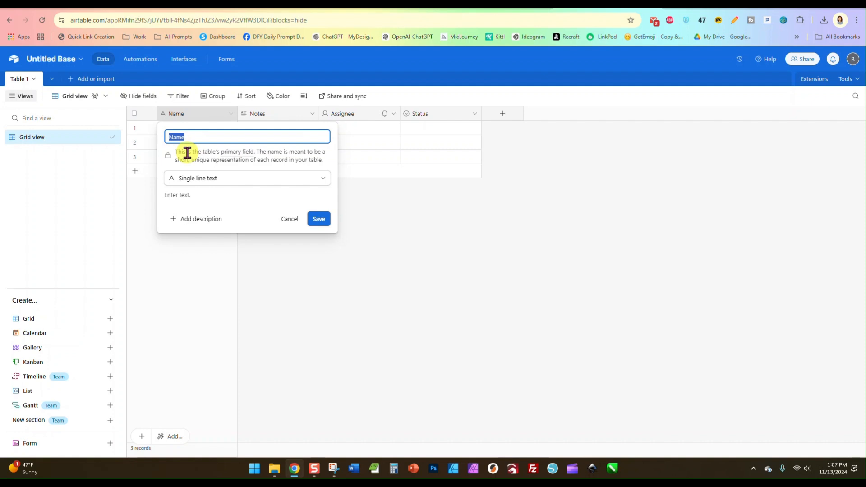
{"action": "mouse_move", "coordinate": [229, 183]}
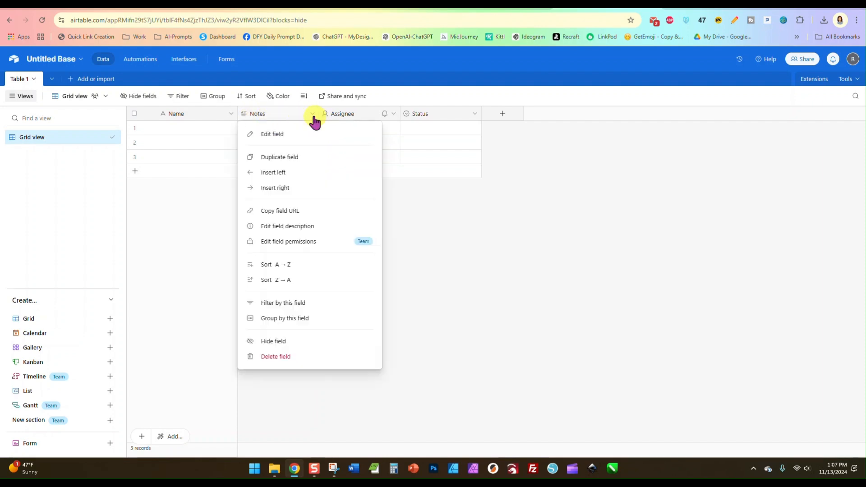
Convert the Notes field into an Attachment field named 'Image Sample' and save it.
{"action": "left_click", "coordinate": [272, 133]}
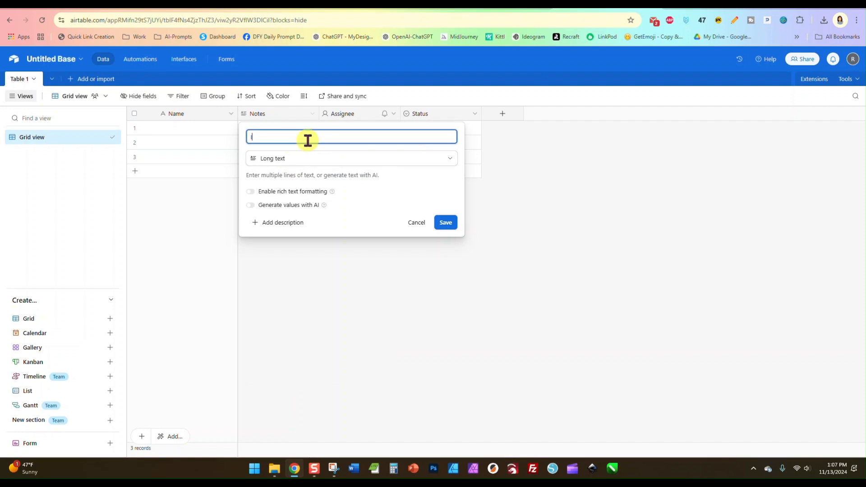
{"action": "type", "text": "Image Sampls"}
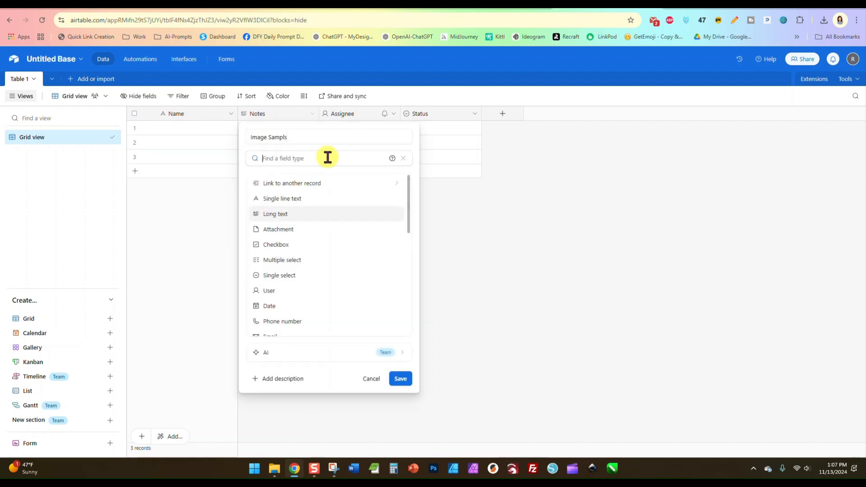
{"action": "mouse_move", "coordinate": [292, 231]}
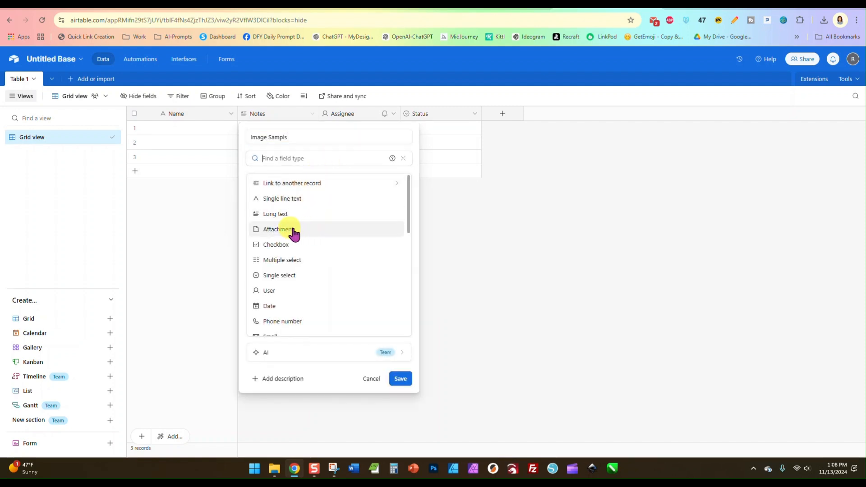
{"action": "left_click", "coordinate": [279, 229]}
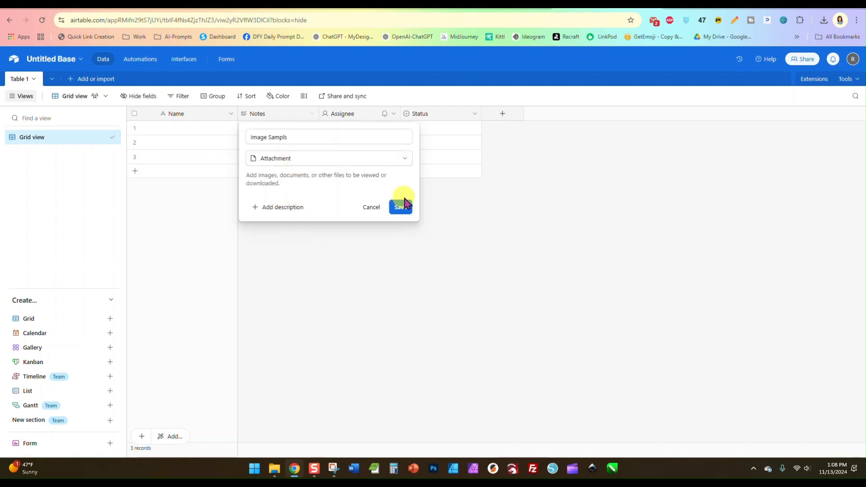
{"action": "left_click", "coordinate": [399, 207]}
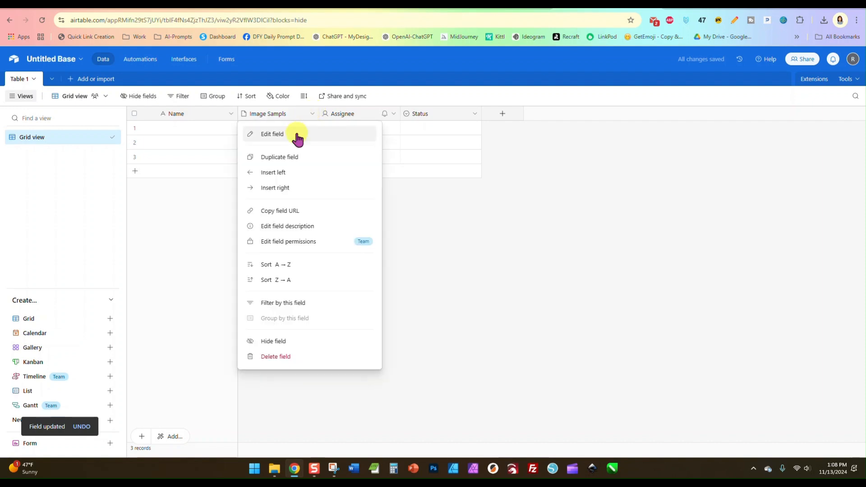
{"action": "left_click", "coordinate": [272, 133]}
{"action": "type", "text": "Image Sample"}
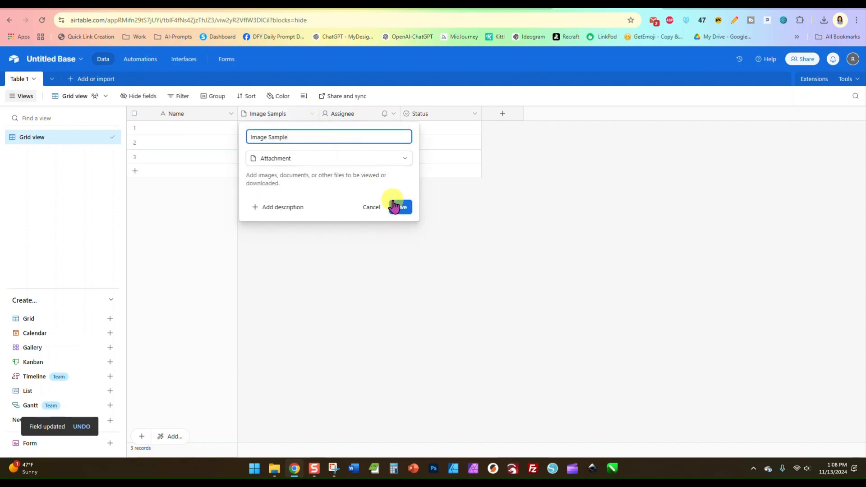
{"action": "left_click", "coordinate": [401, 206]}
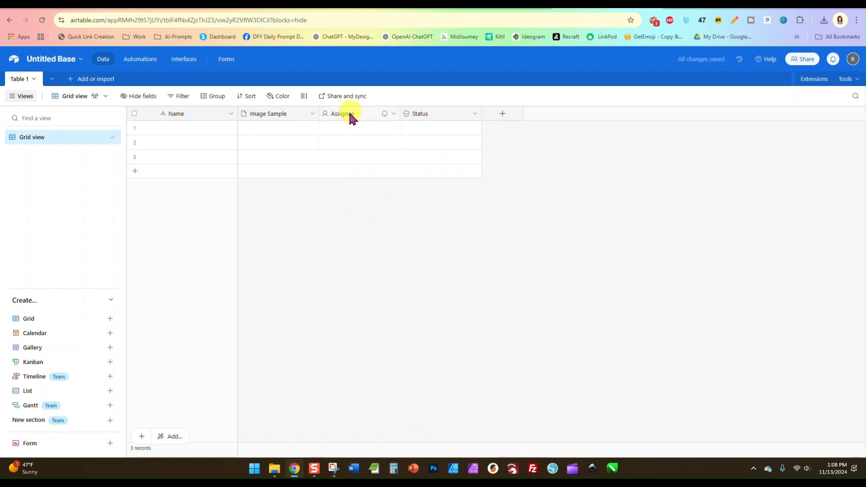
Convert the Assignee field into a Long text field named 'Prompt Used' and save it.
{"action": "left_click", "coordinate": [343, 113]}
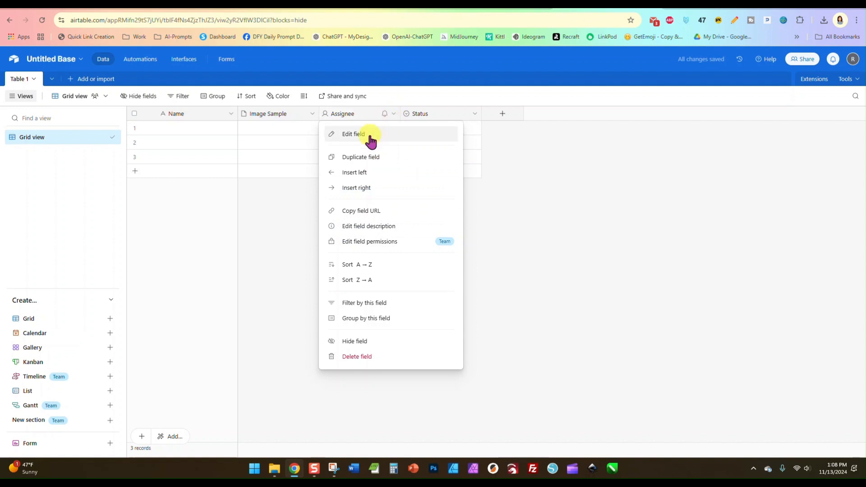
{"action": "left_click", "coordinate": [354, 133]}
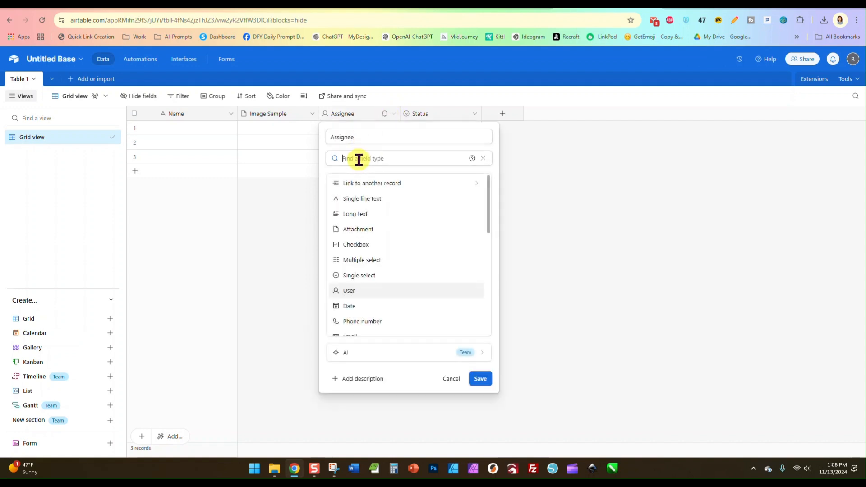
{"action": "left_click", "coordinate": [356, 214]}
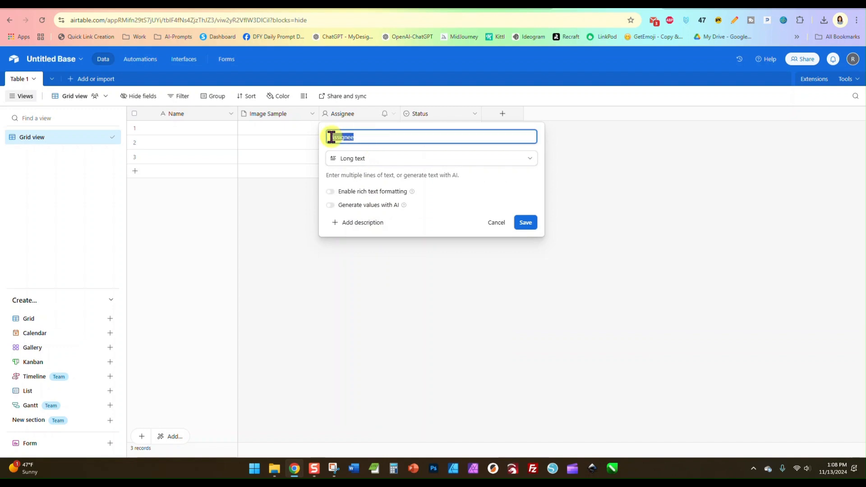
{"action": "type", "text": "Pro"}
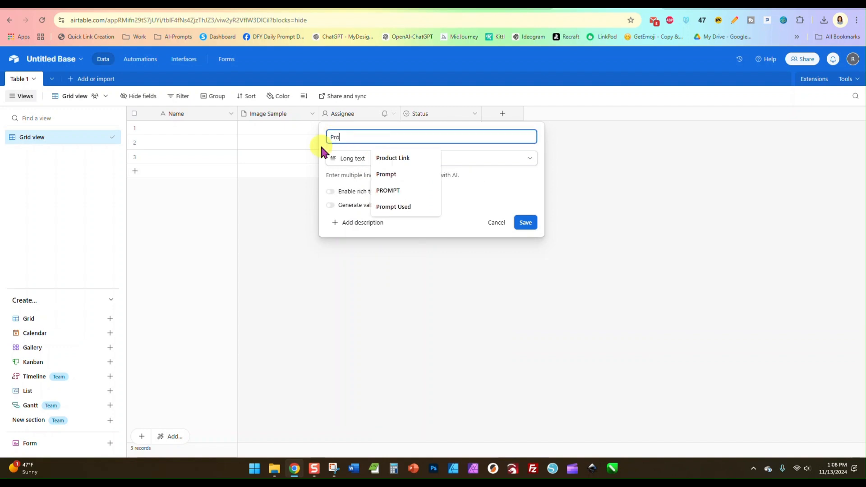
{"action": "left_click", "coordinate": [393, 206]}
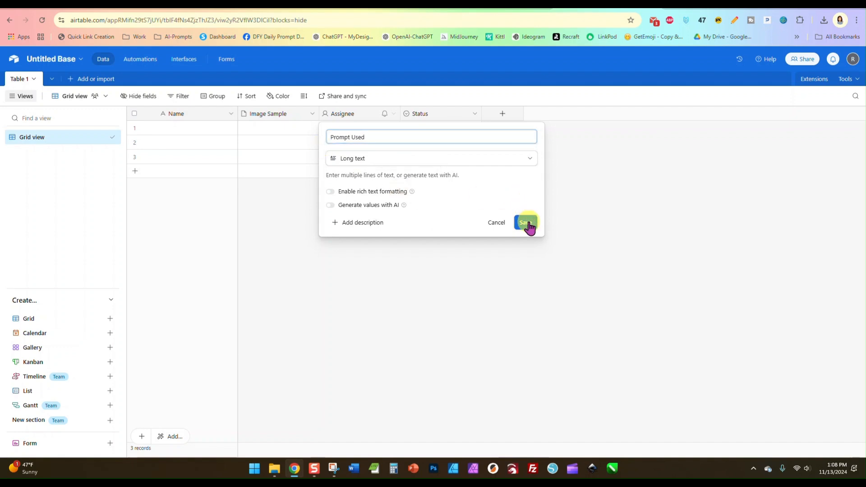
{"action": "left_click", "coordinate": [525, 222]}
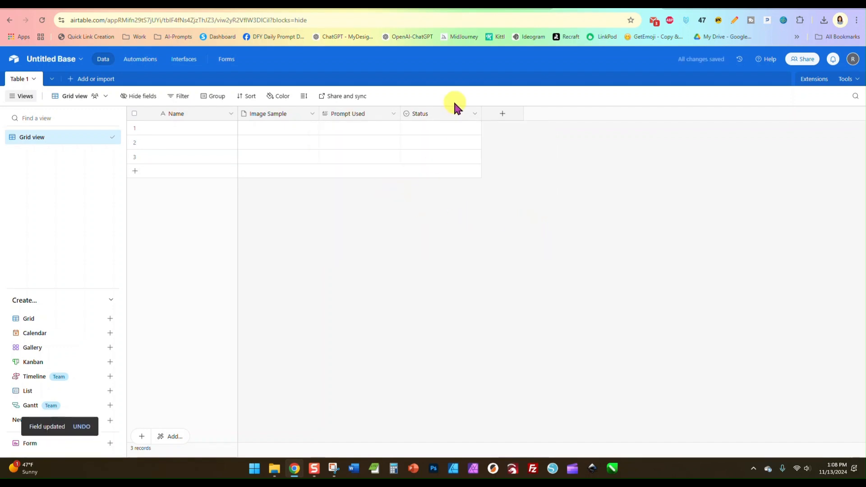
{"action": "mouse_move", "coordinate": [475, 117]}
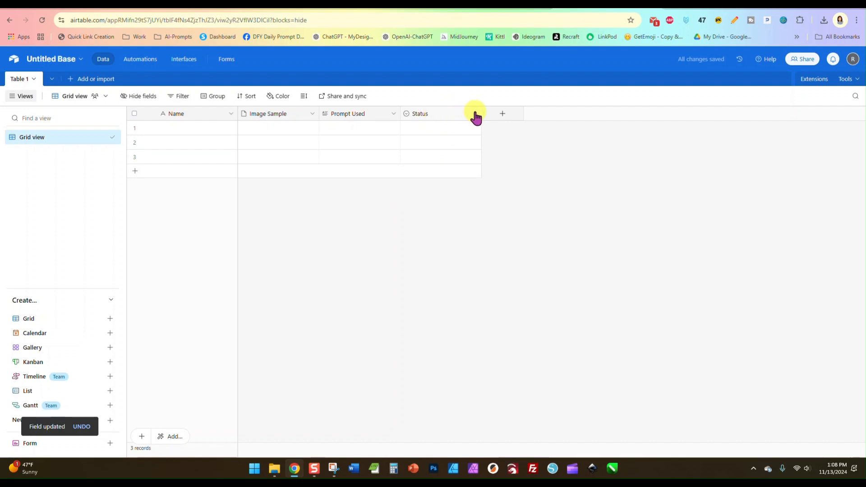
Keep the Status field as single select and clear its predefined choices.
{"action": "left_click", "coordinate": [473, 114]}
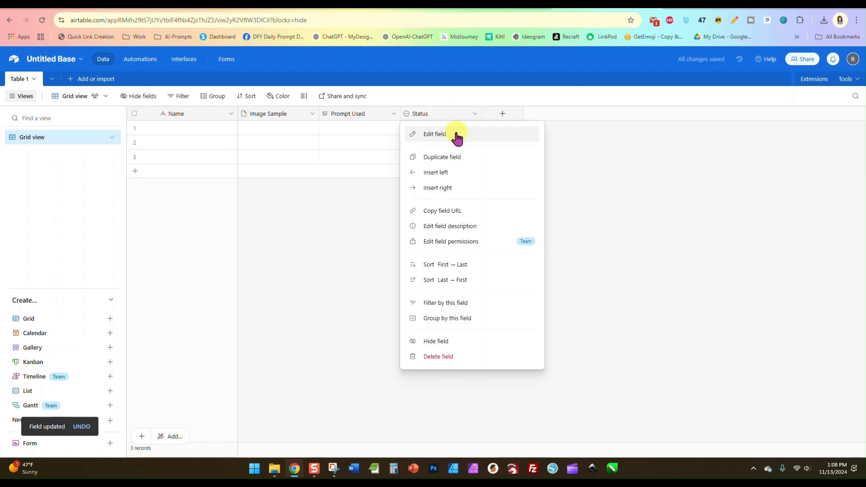
{"action": "left_click", "coordinate": [435, 134]}
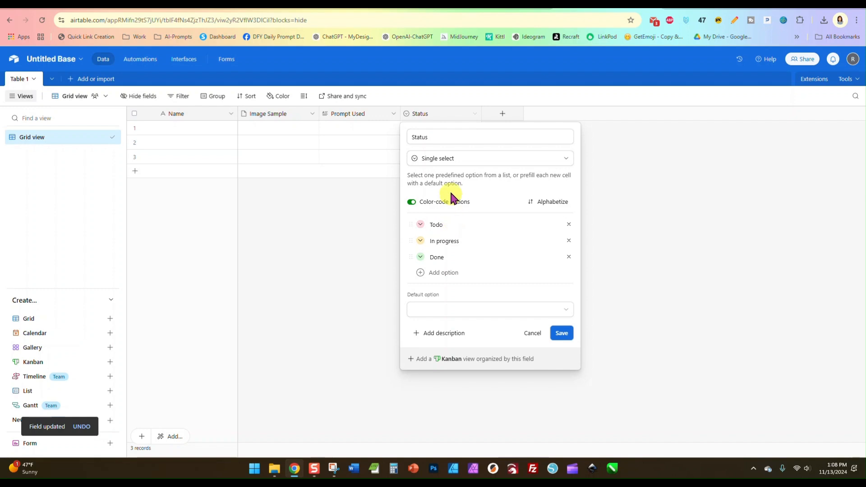
{"action": "left_click", "coordinate": [488, 159]}
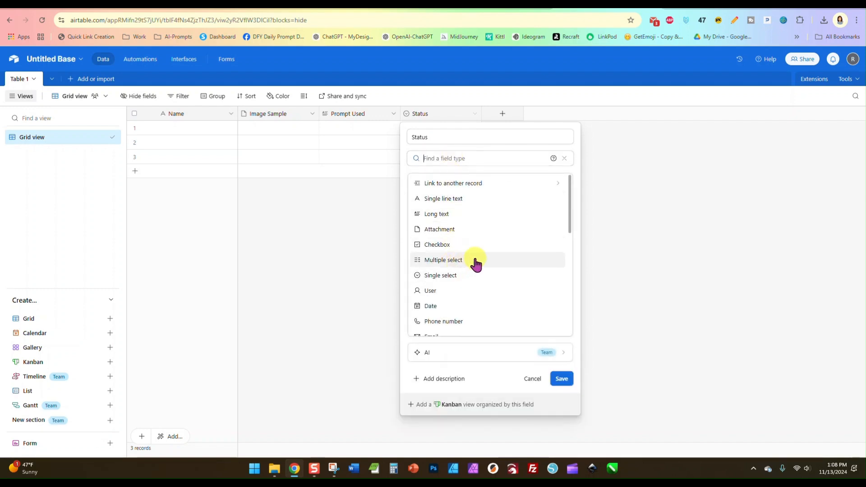
{"action": "mouse_move", "coordinate": [469, 279]}
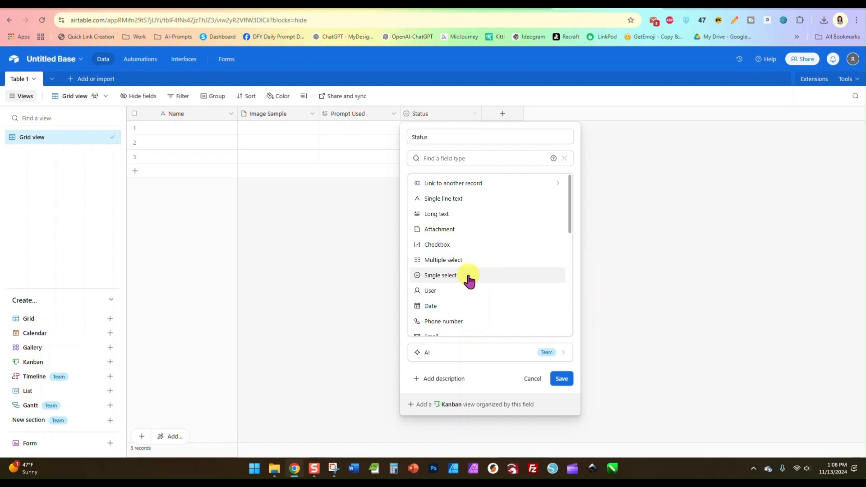
{"action": "left_click", "coordinate": [440, 275]}
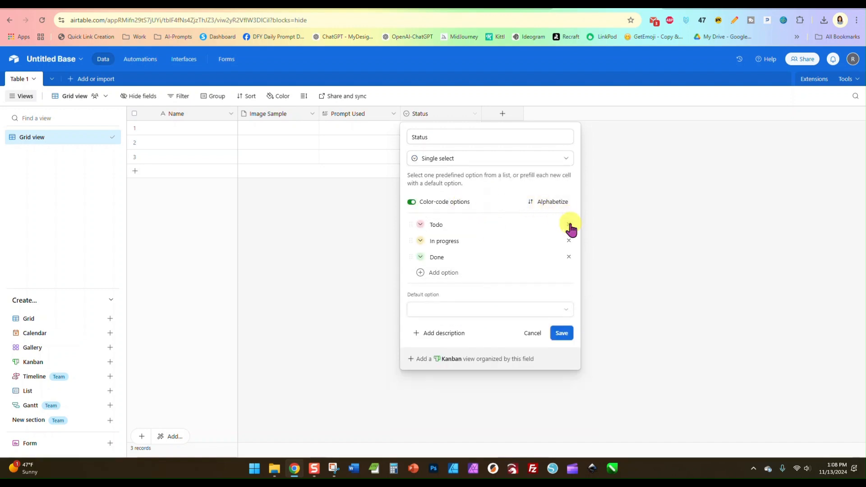
{"action": "left_click", "coordinate": [569, 228]}
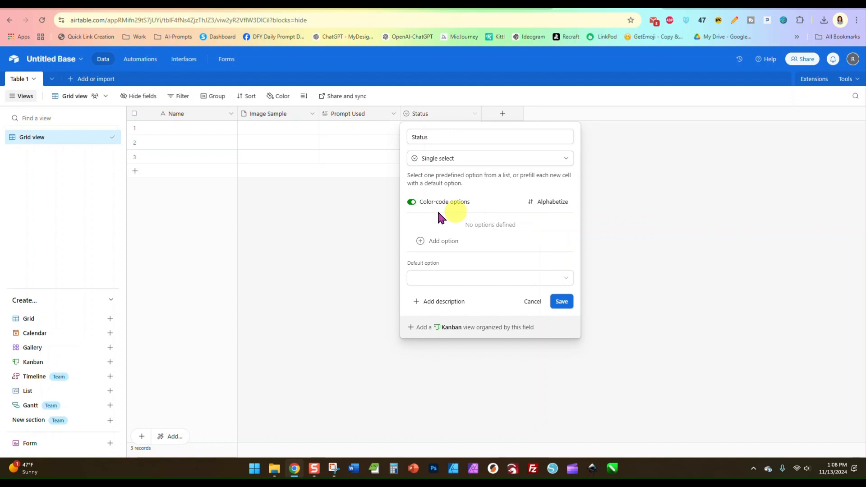
Add the choices Ideogram, Recraft and Flux alongside MidJourney and Kittl, then save.
{"action": "left_click", "coordinate": [442, 241]}
{"action": "type", "text": "MidJourney"}
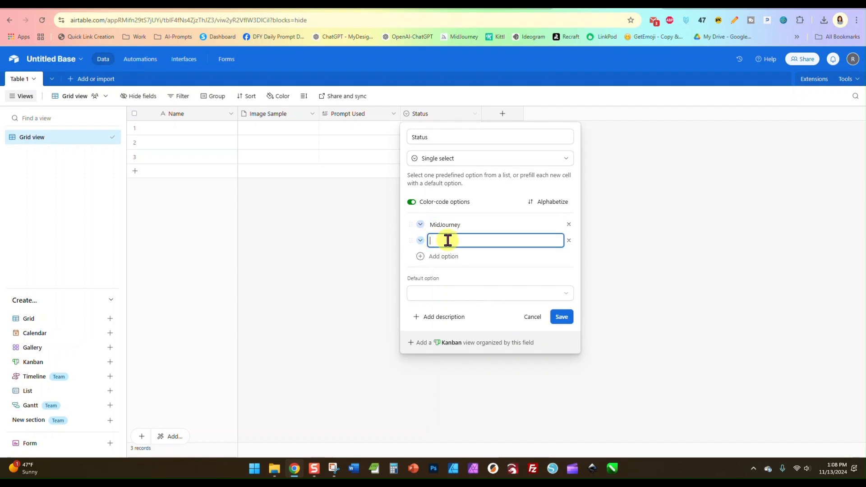
{"action": "type", "text": "Ideogram"}
{"action": "type", "text": "Kittl"}
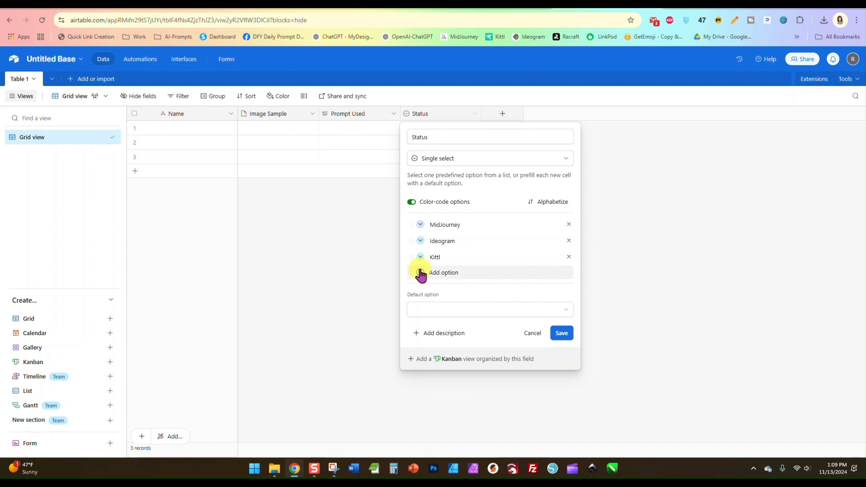
{"action": "left_click", "coordinate": [443, 272]}
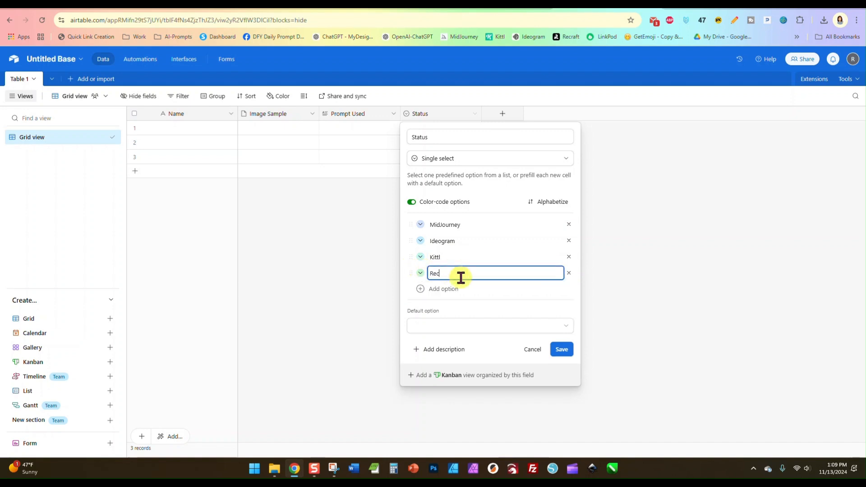
{"action": "type", "text": "Recraft"}
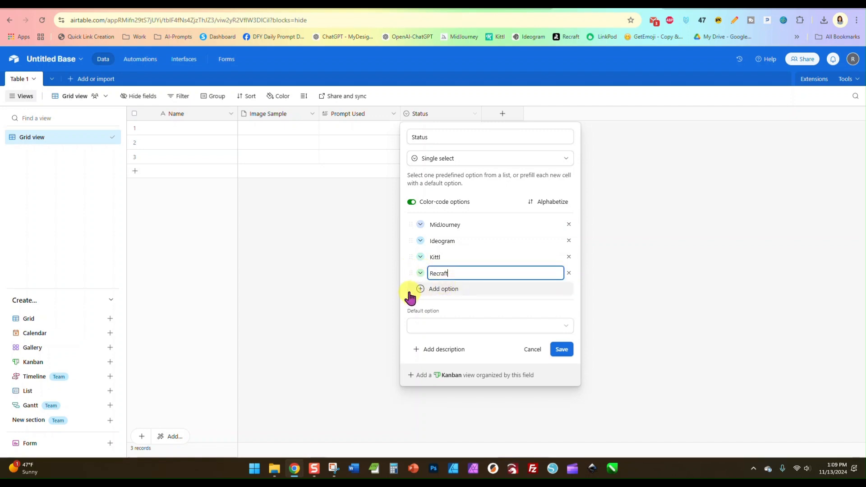
{"action": "left_click", "coordinate": [443, 288]}
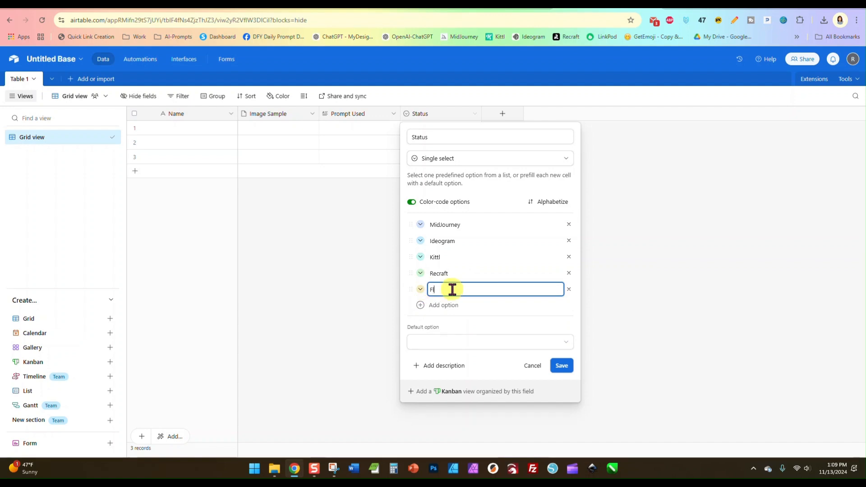
{"action": "type", "text": "lux"}
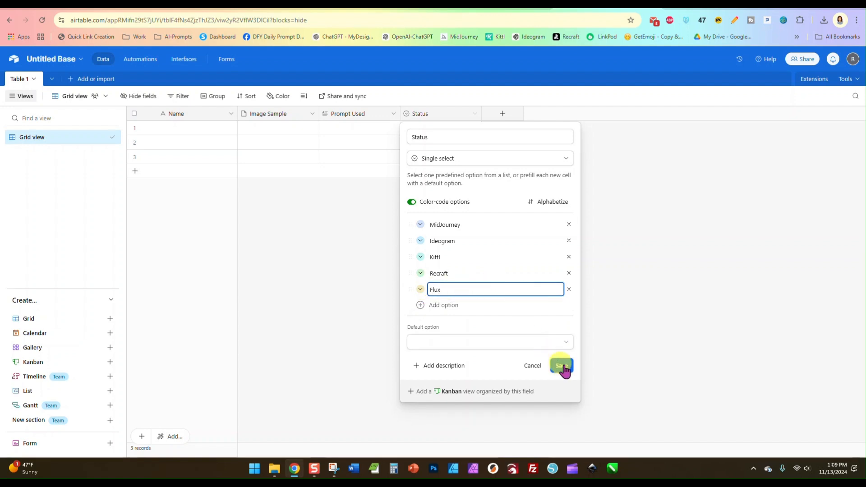
{"action": "left_click", "coordinate": [561, 365]}
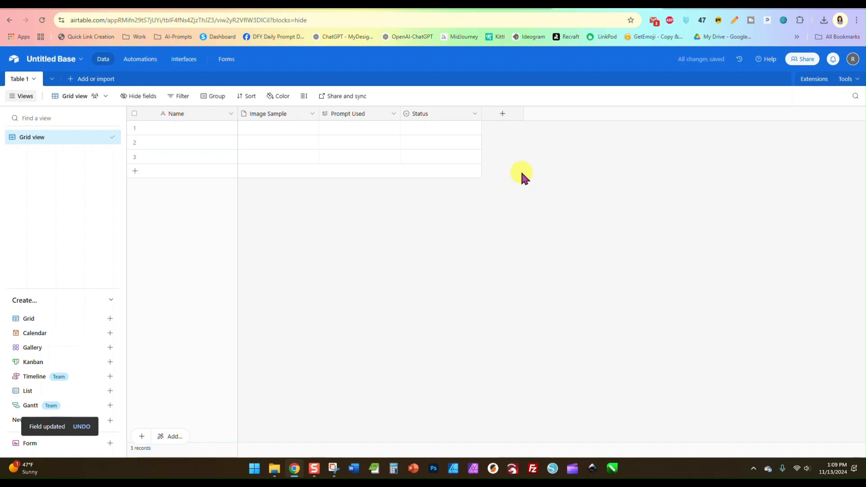
{"action": "mouse_move", "coordinate": [474, 117]}
{"action": "type", "text": "AI"}
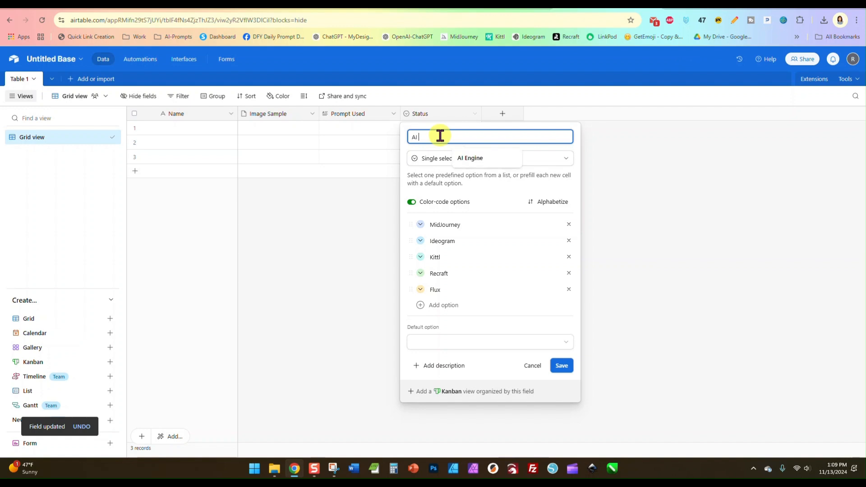
Rename the Status field to 'AI Generator' and save.
{"action": "type", "text": "Generat"}
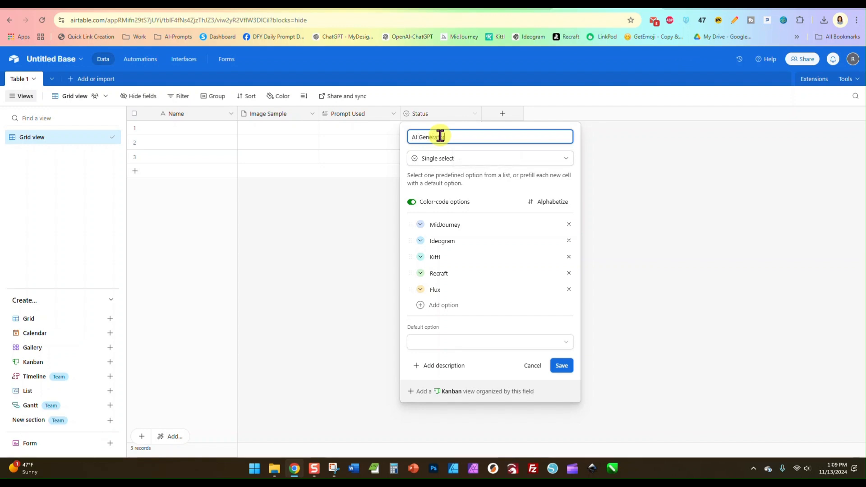
{"action": "left_click", "coordinate": [561, 365]}
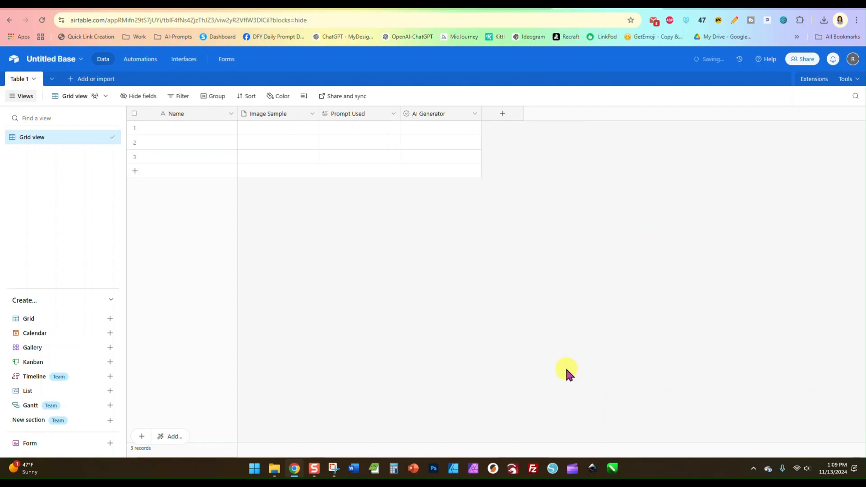
{"action": "mouse_move", "coordinate": [202, 122]}
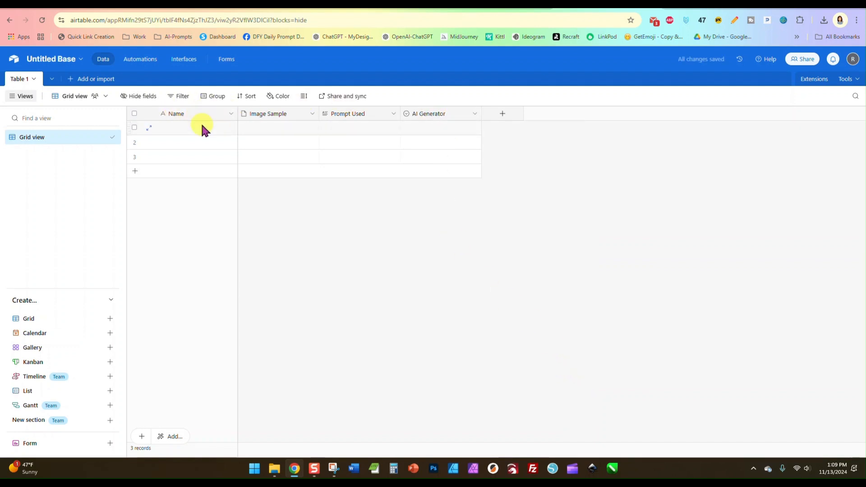
{"action": "mouse_move", "coordinate": [359, 113]}
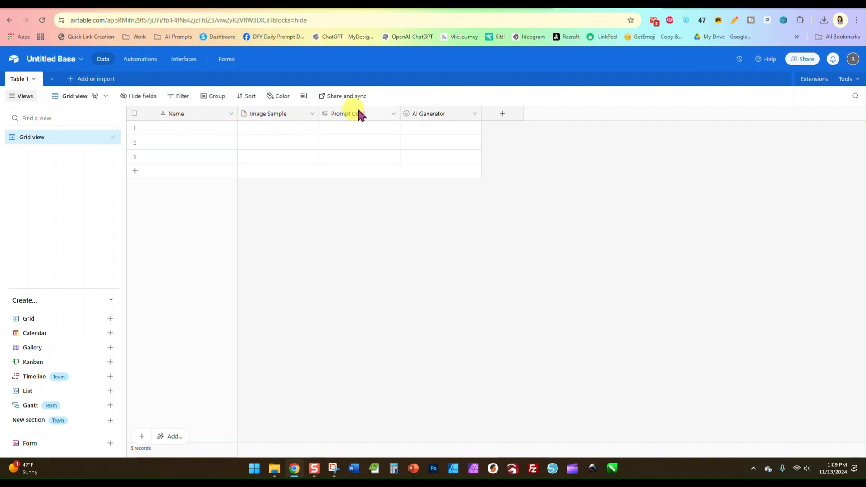
{"action": "mouse_move", "coordinate": [427, 113]}
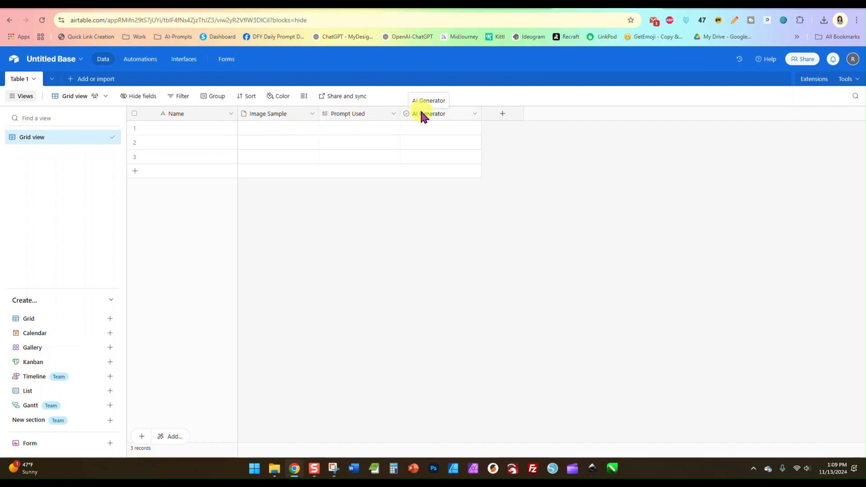
{"action": "mouse_move", "coordinate": [253, 141]}
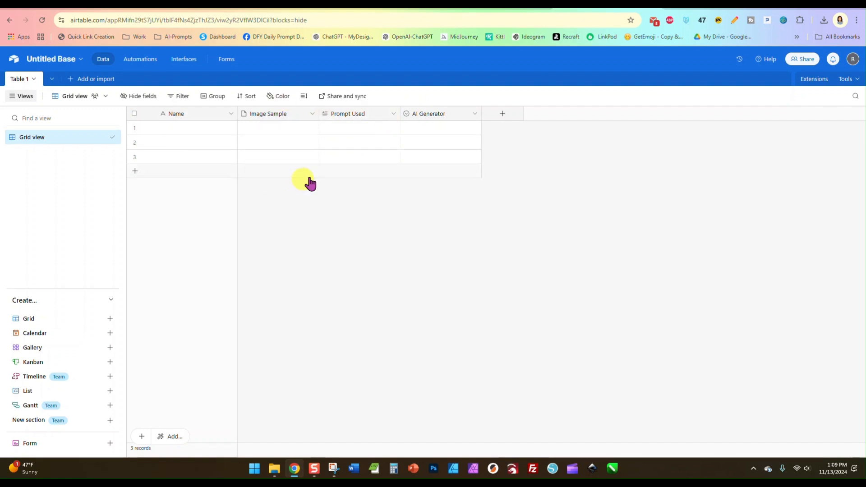
{"action": "mouse_move", "coordinate": [33, 346]}
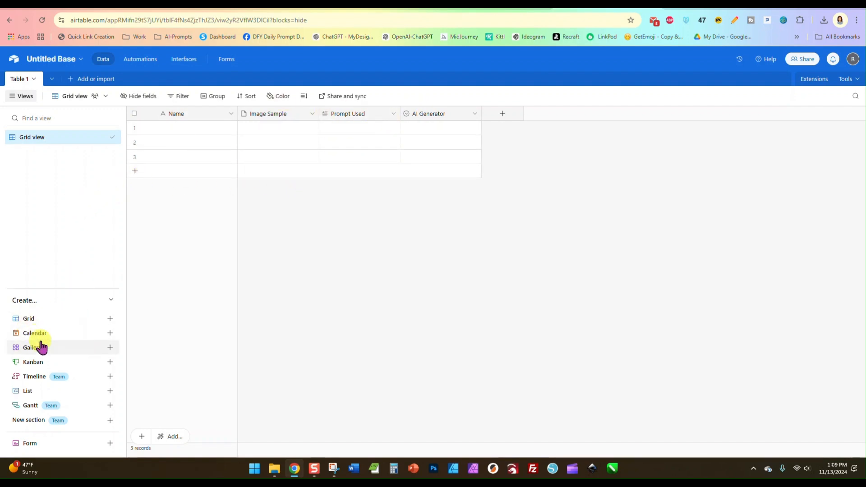
{"action": "mouse_move", "coordinate": [33, 333]}
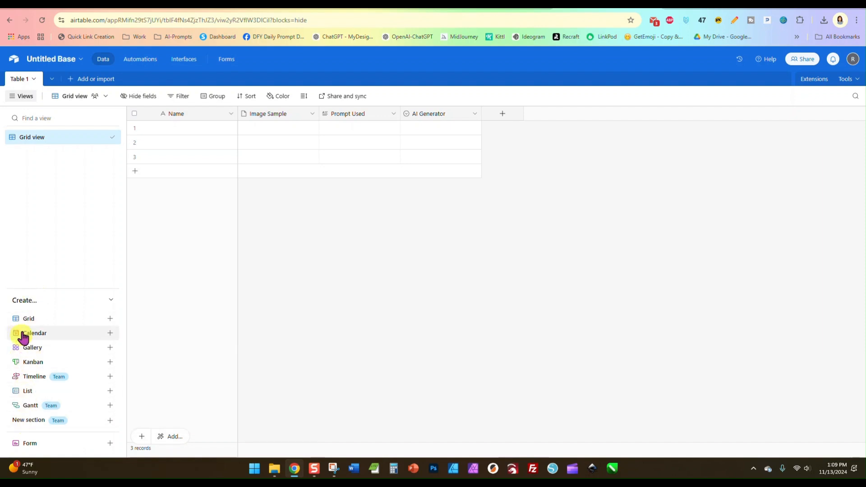
{"action": "mouse_move", "coordinate": [33, 347]}
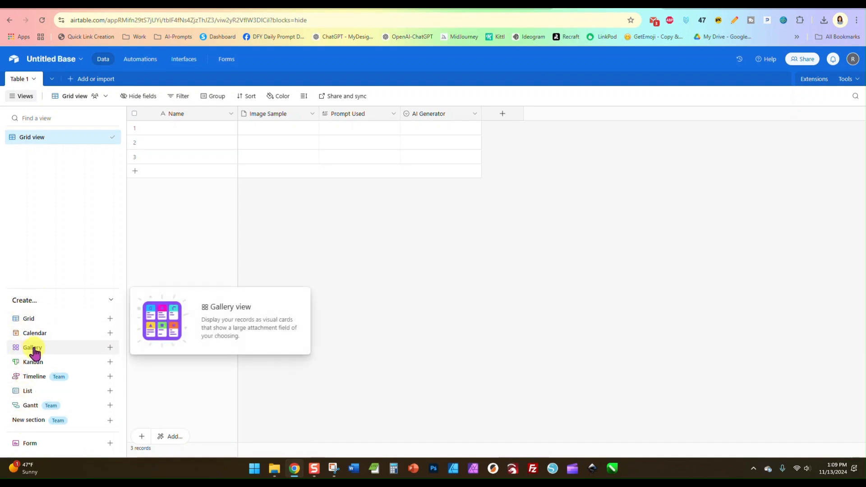
{"action": "mouse_move", "coordinate": [94, 352]}
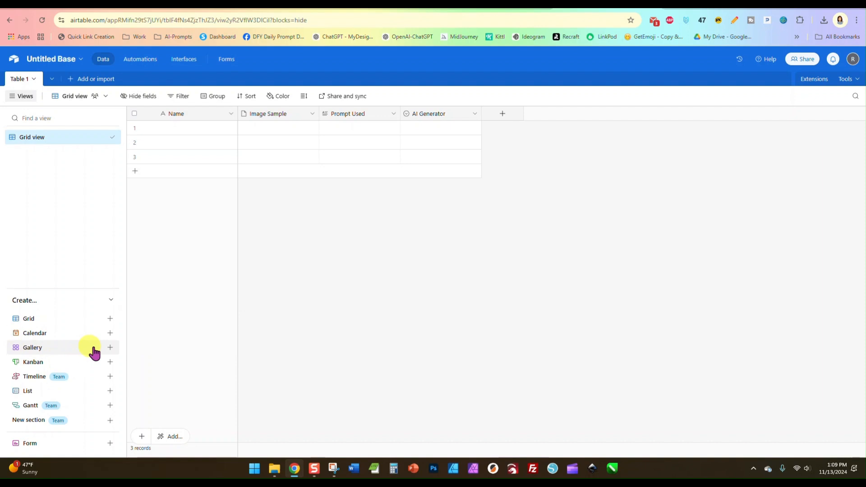
Create a new Gallery view named 'Gallery' showing the three records as cards.
{"action": "left_click", "coordinate": [110, 347]}
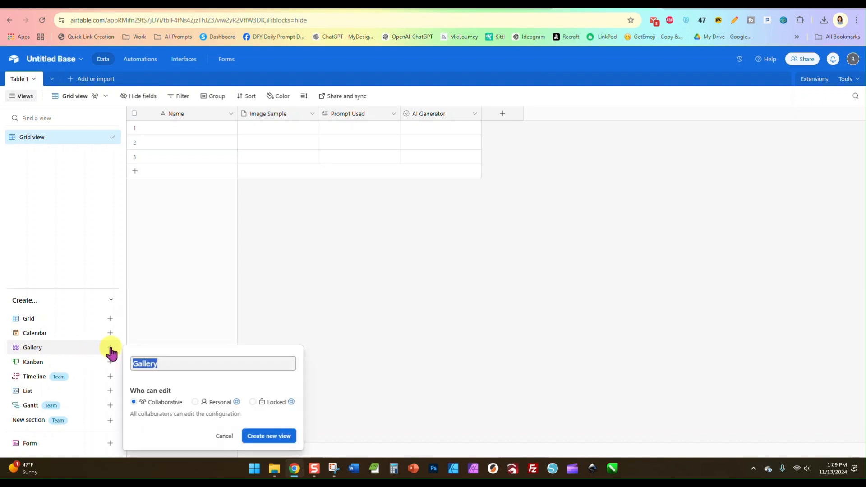
{"action": "left_click", "coordinate": [269, 436]}
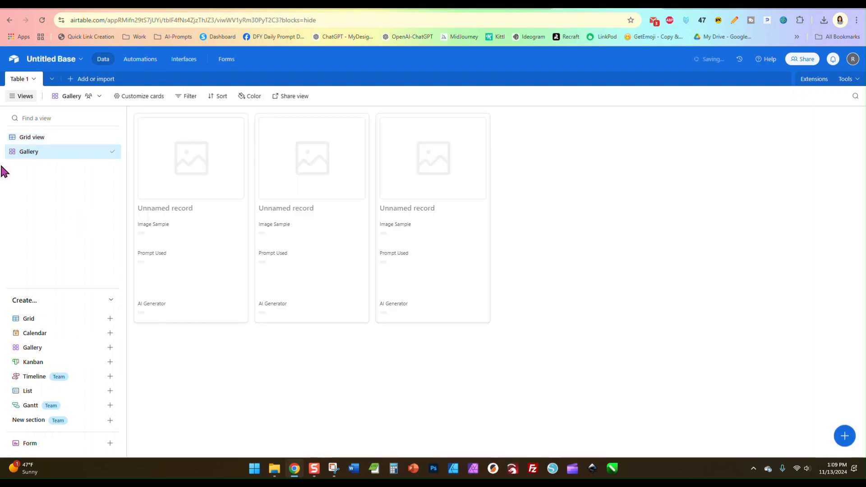
{"action": "mouse_move", "coordinate": [42, 154]}
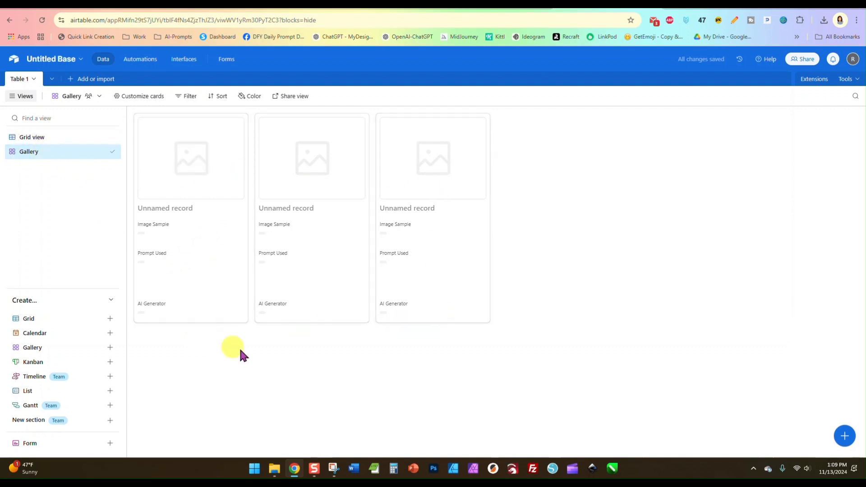
{"action": "mouse_move", "coordinate": [248, 353]}
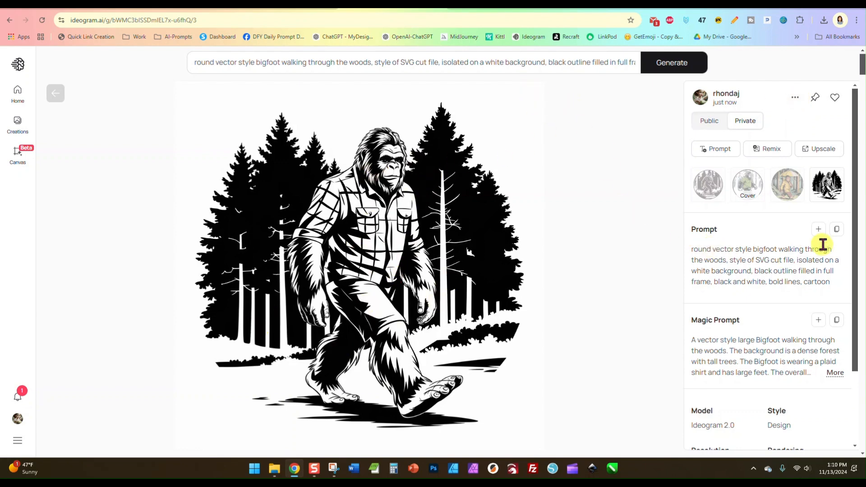
{"action": "mouse_move", "coordinate": [414, 62]}
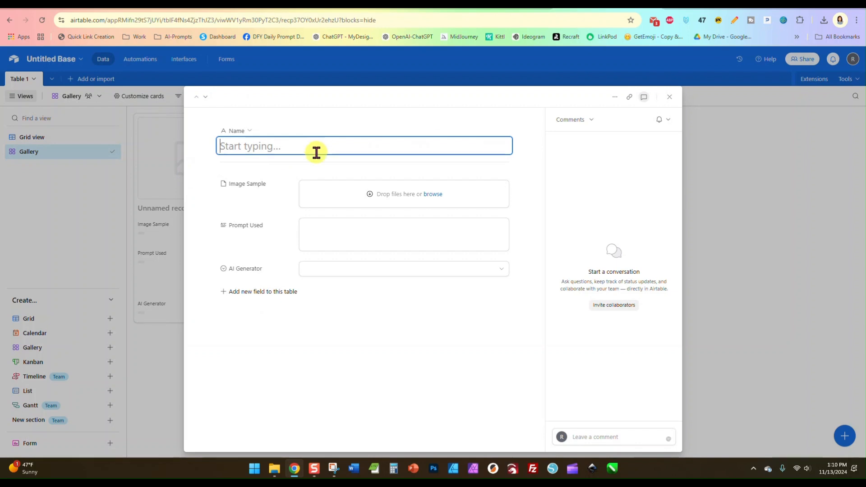
Name the record 'Bigfoot Walking' and fill Prompt Used with the bigfoot vector prompt text.
{"action": "type", "text": "Bigf"}
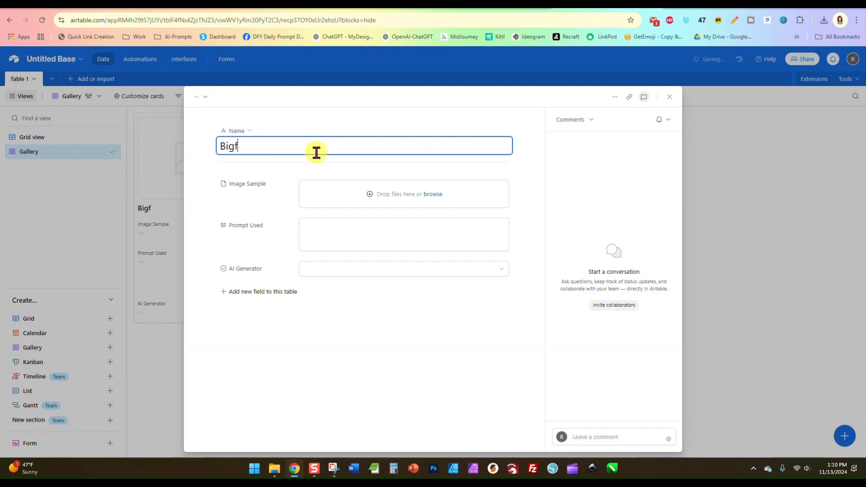
{"action": "type", "text": "oot Walking"}
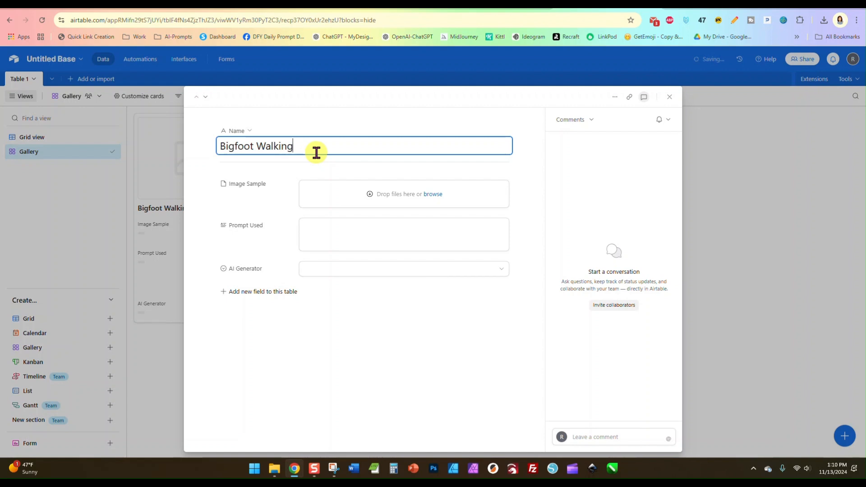
{"action": "left_click", "coordinate": [403, 233]}
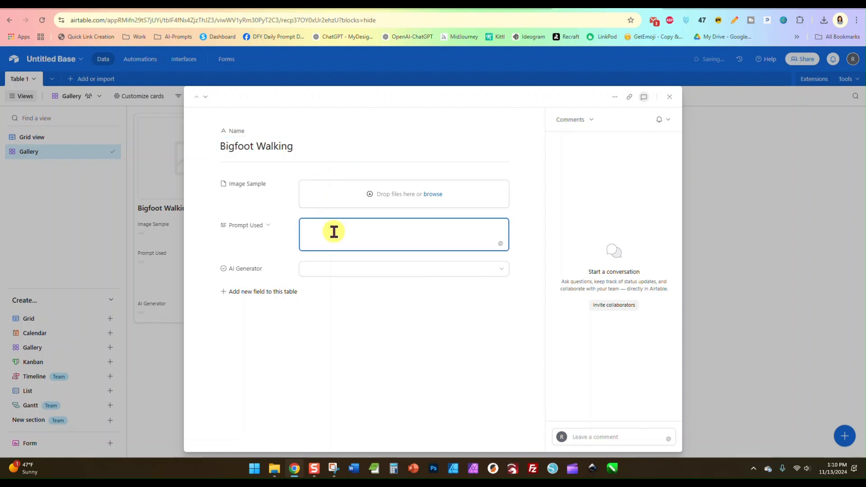
{"action": "type", "text": "round vector style bigfoot walking through the woods, style of SVG cut file, isolated on a white background, black outline filled in full frame, black and white, bold lines, cartoon"}
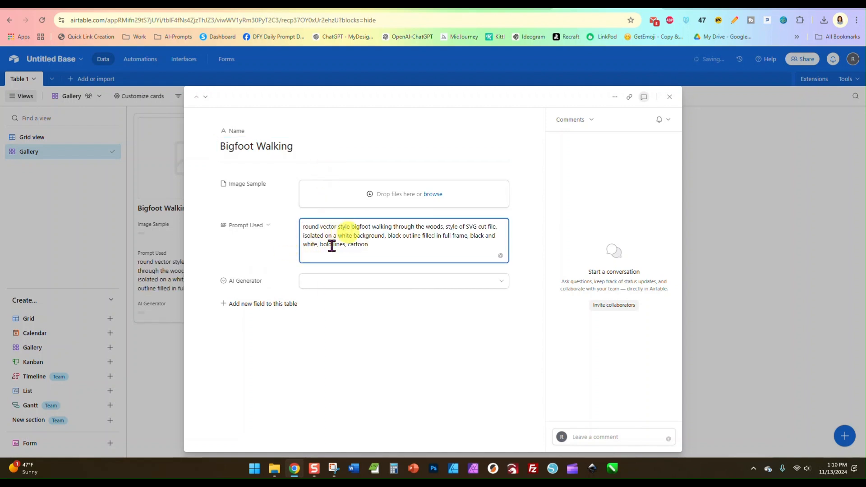
{"action": "mouse_move", "coordinate": [395, 181]}
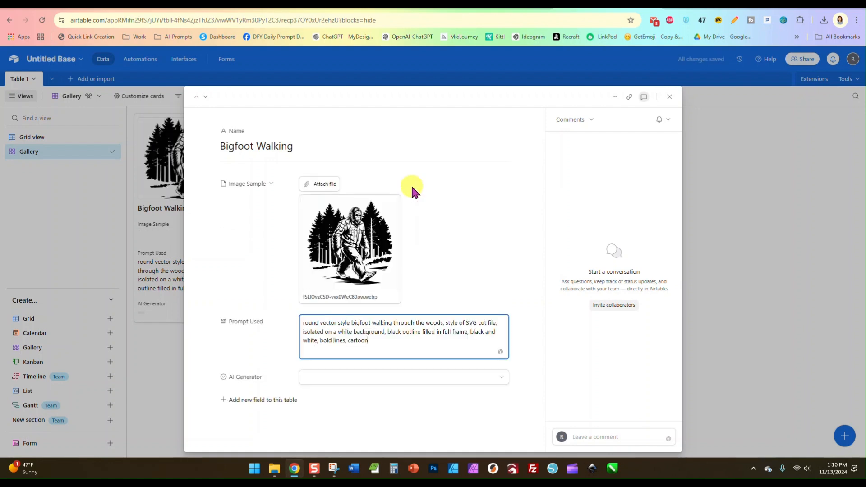
{"action": "mouse_move", "coordinate": [422, 184]}
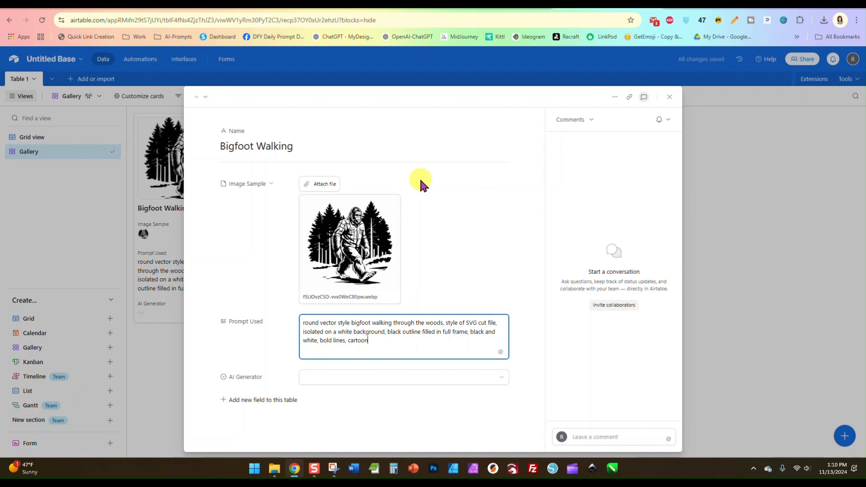
{"action": "mouse_move", "coordinate": [417, 382]}
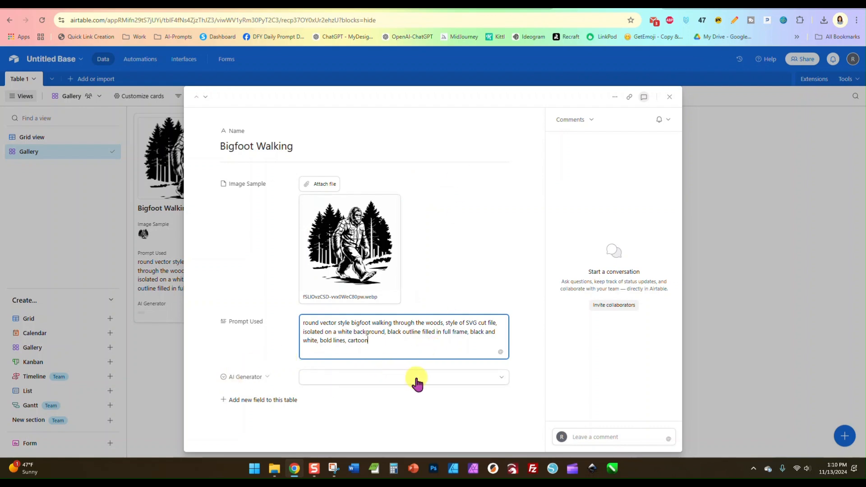
Set the Bigfoot Walking record's AI Generator to Ideogram.
{"action": "left_click", "coordinate": [417, 377]}
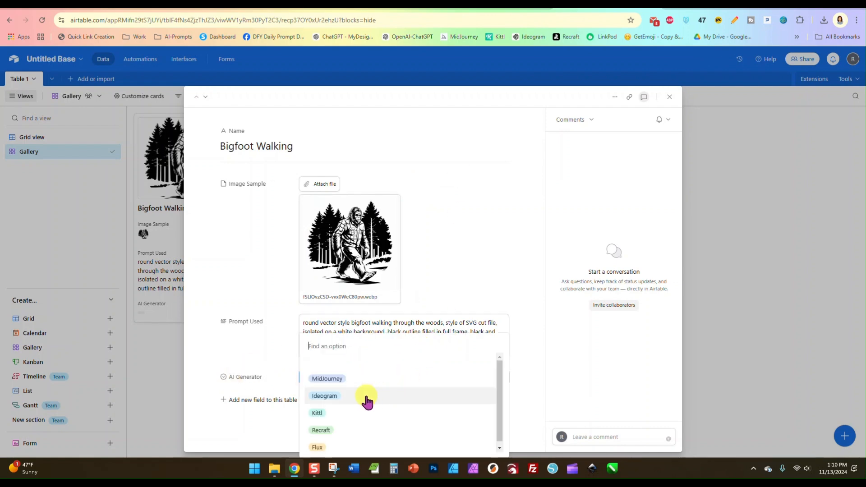
{"action": "left_click", "coordinate": [324, 395]}
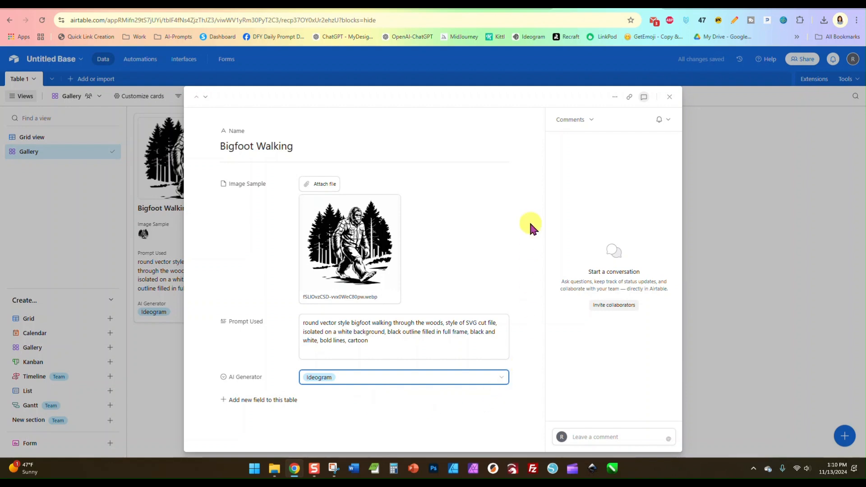
{"action": "mouse_move", "coordinate": [526, 149]}
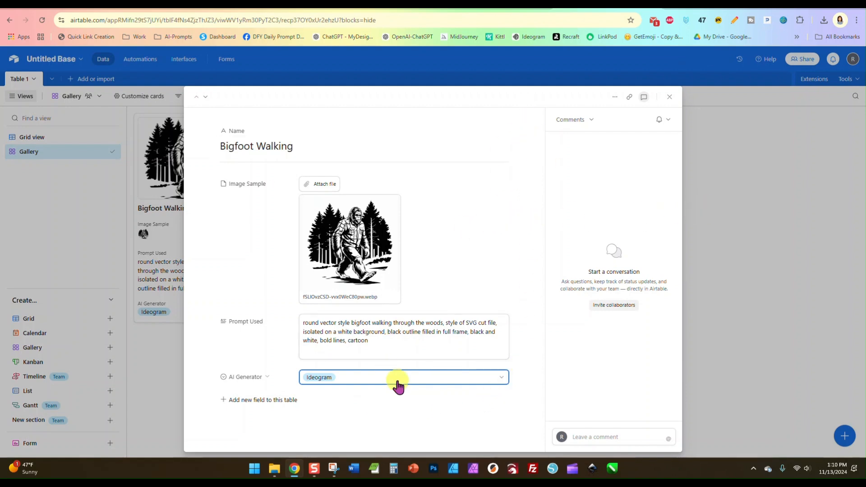
{"action": "mouse_move", "coordinate": [574, 124]}
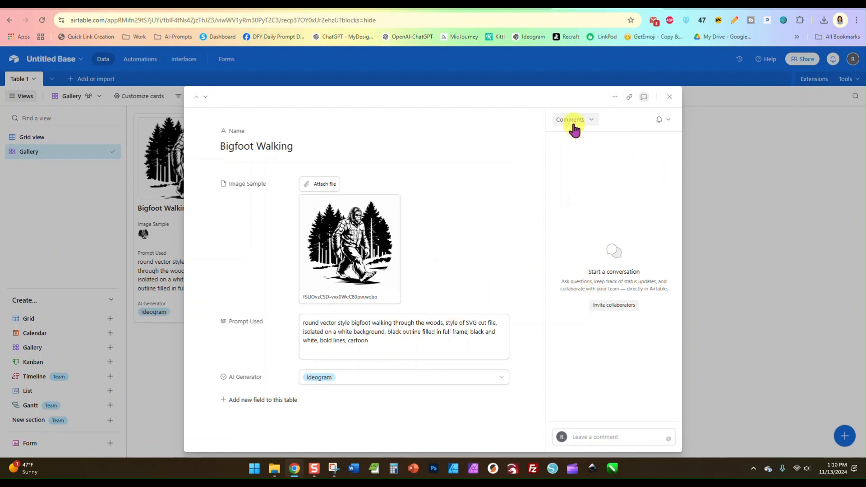
{"action": "mouse_move", "coordinate": [669, 97]}
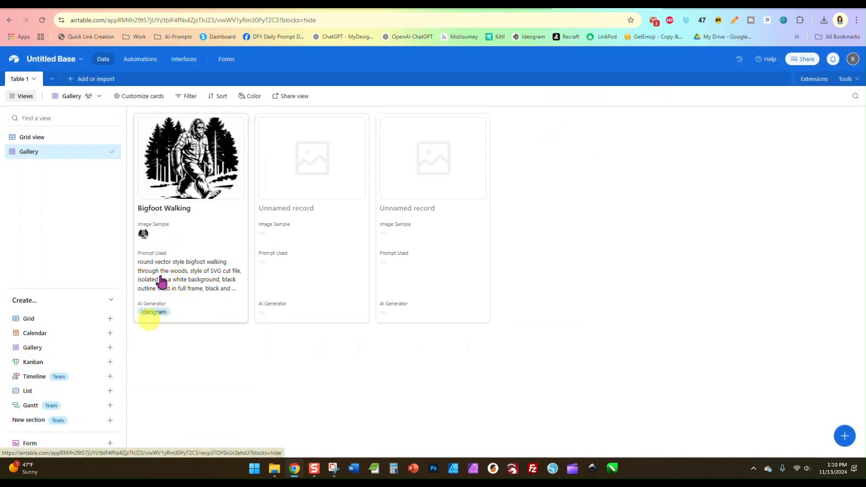
{"action": "mouse_move", "coordinate": [199, 194]}
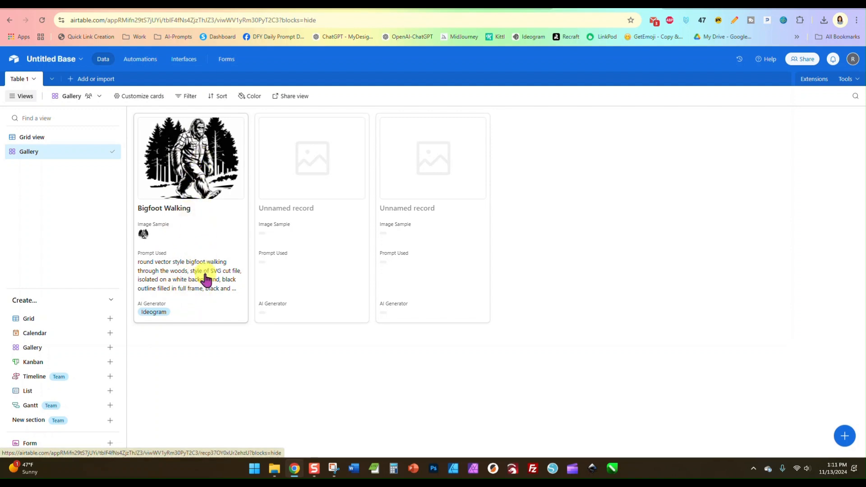
{"action": "mouse_move", "coordinate": [217, 297]}
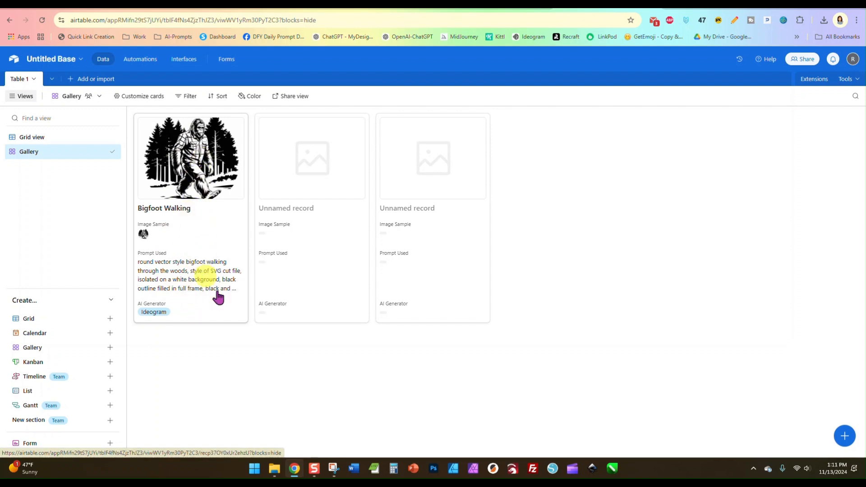
{"action": "mouse_move", "coordinate": [472, 187]}
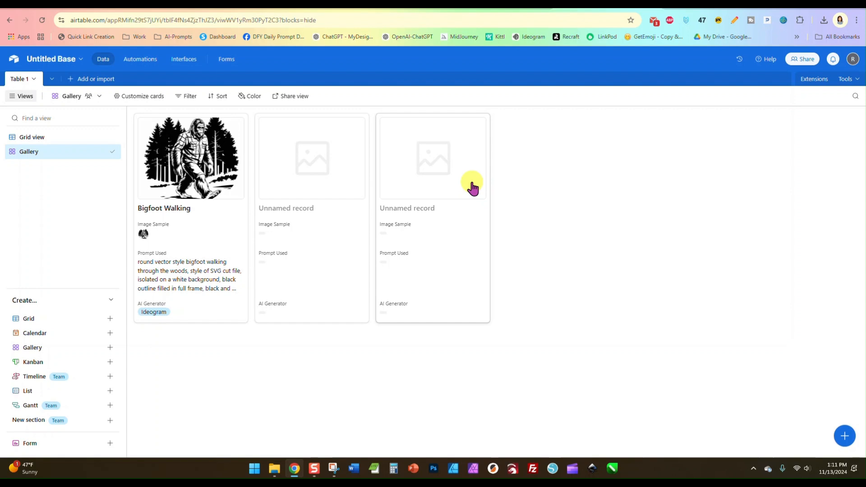
{"action": "mouse_move", "coordinate": [423, 159]}
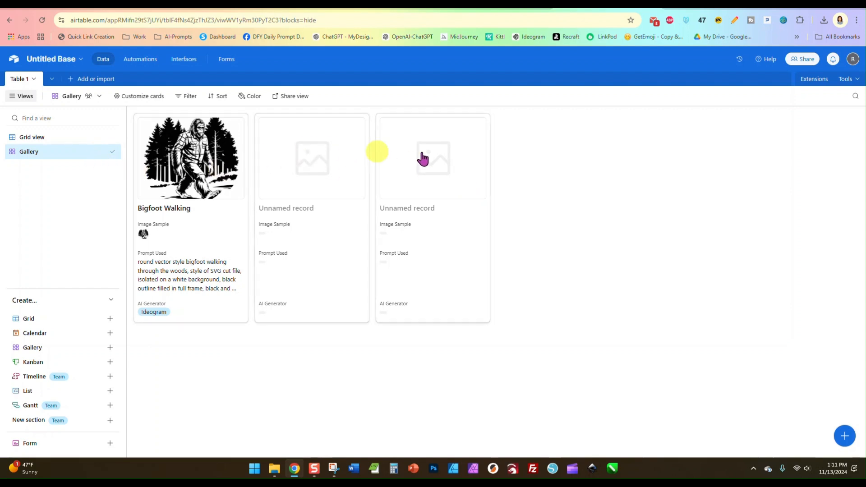
{"action": "mouse_move", "coordinate": [172, 180]}
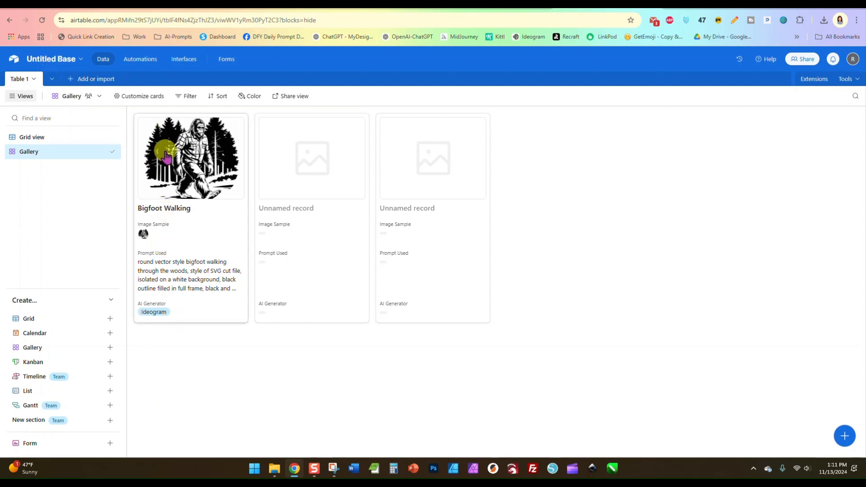
{"action": "mouse_move", "coordinate": [409, 167]}
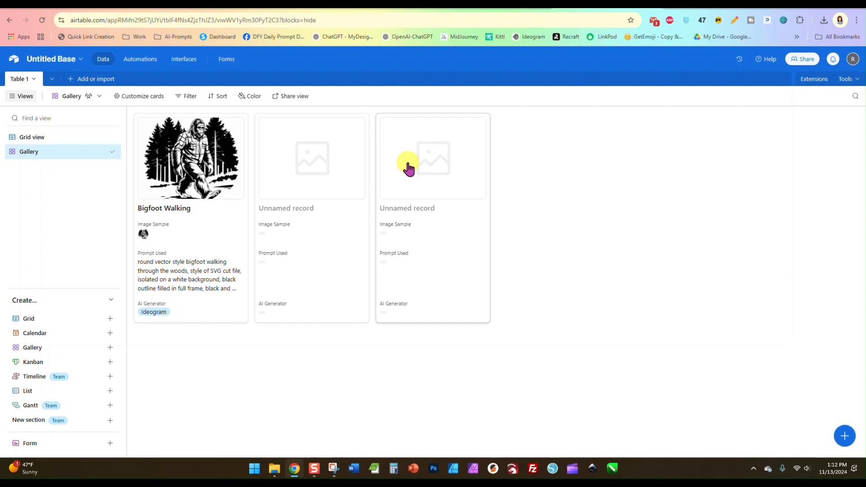
Rename the base to 'Prompts Base 1', try a colour swatch and return to blue.
{"action": "left_click", "coordinate": [53, 59]}
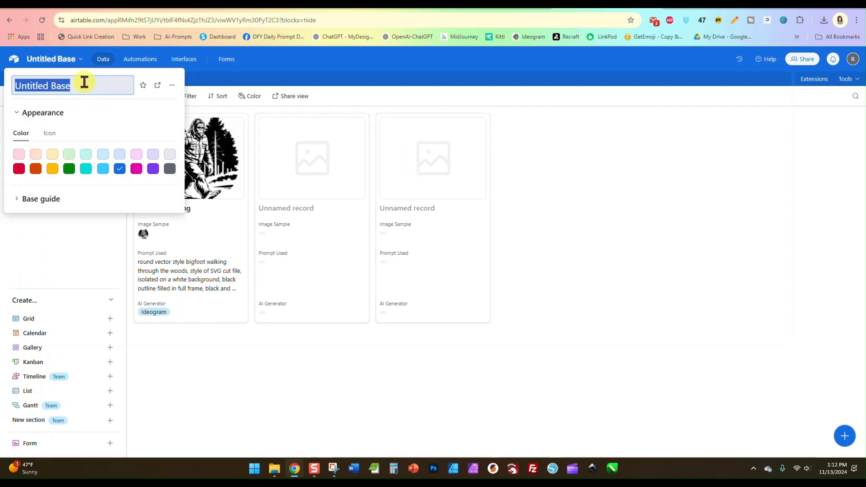
{"action": "type", "text": "Prompts Base 1"}
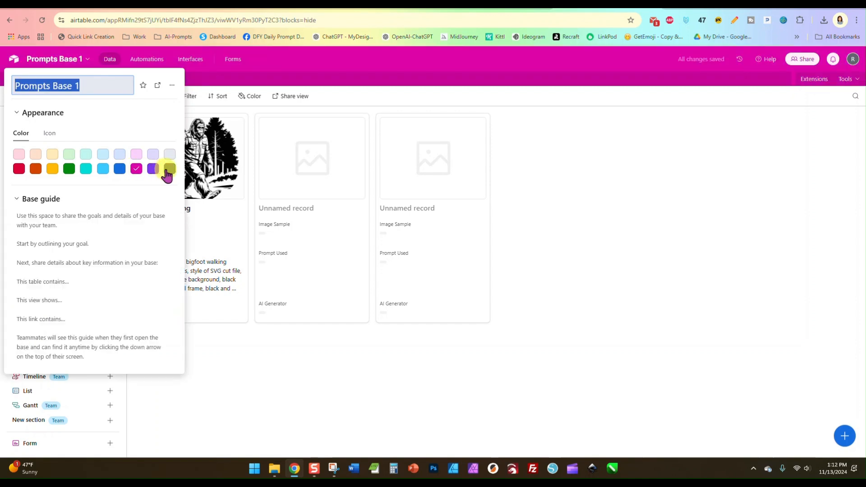
{"action": "left_click", "coordinate": [53, 168]}
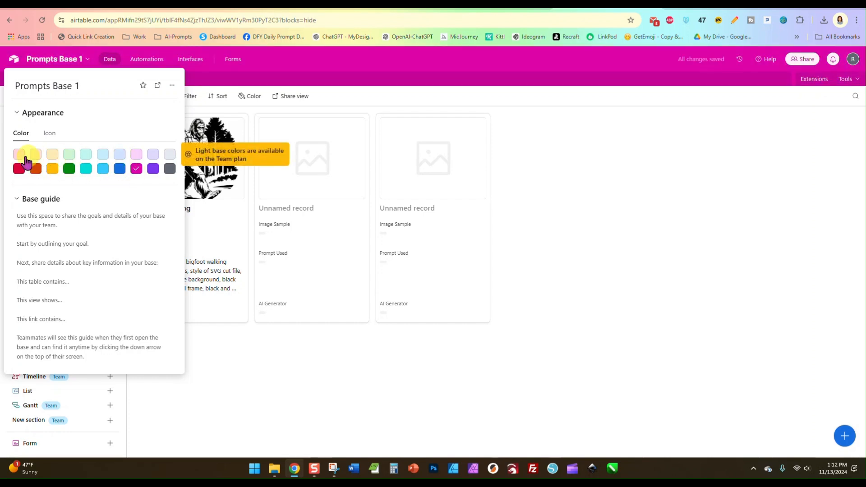
{"action": "mouse_move", "coordinate": [129, 200]}
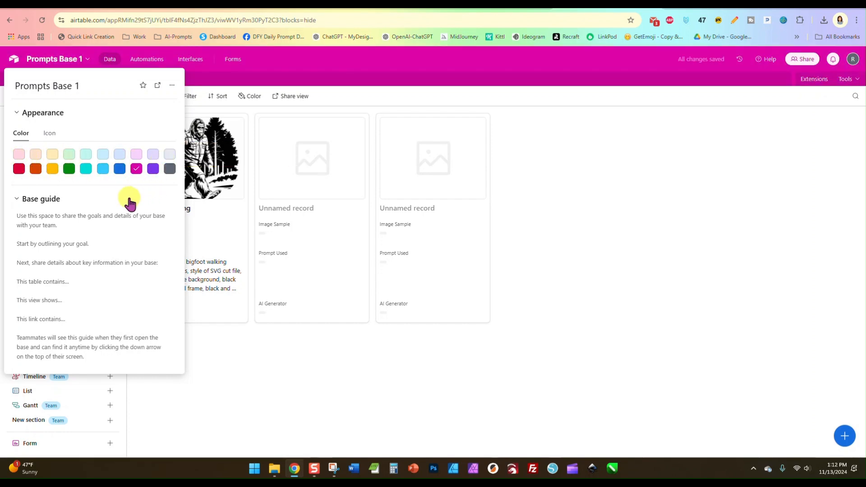
{"action": "left_click", "coordinate": [119, 168]}
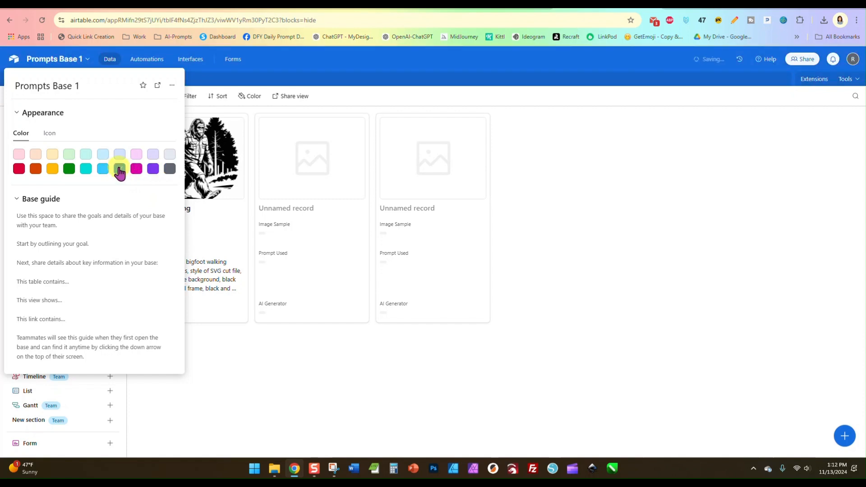
{"action": "left_click", "coordinate": [119, 169]}
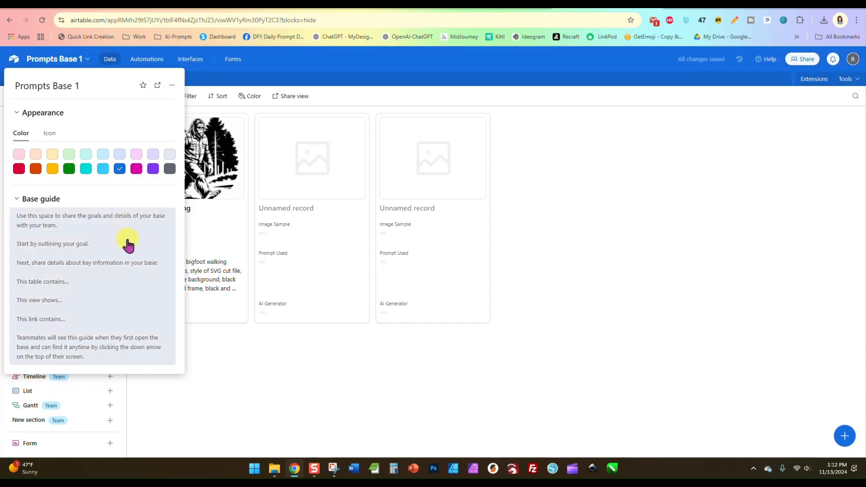
{"action": "mouse_move", "coordinate": [503, 153]}
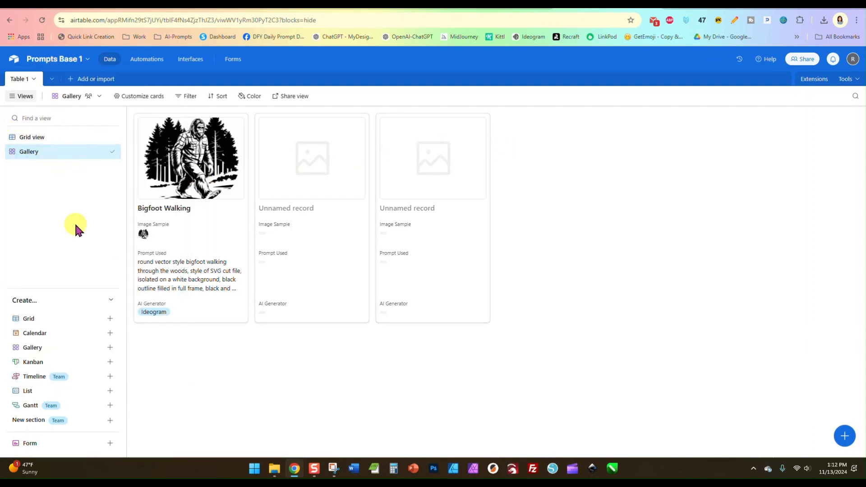
{"action": "mouse_move", "coordinate": [359, 398]}
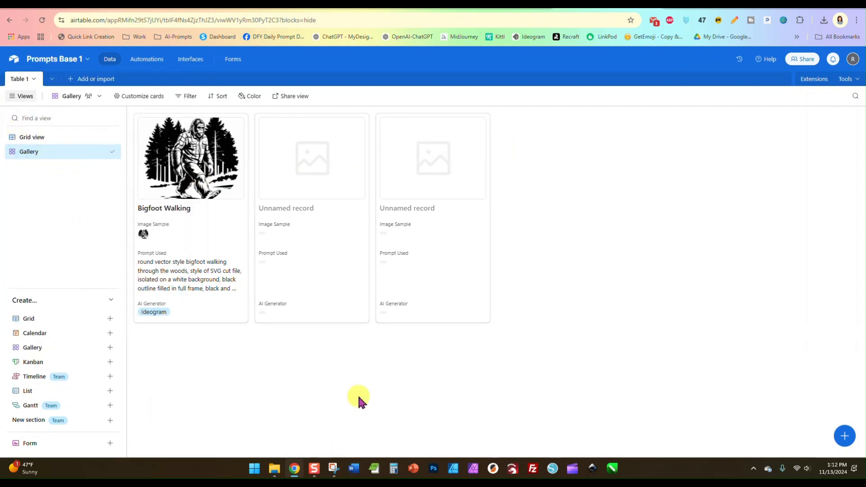